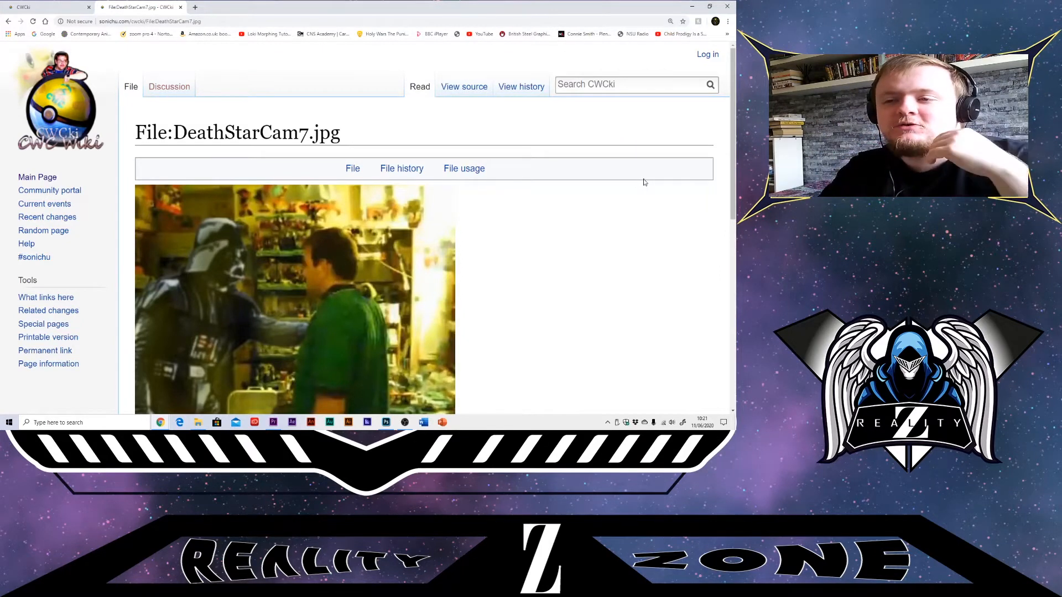
mouse_move(608, 205)
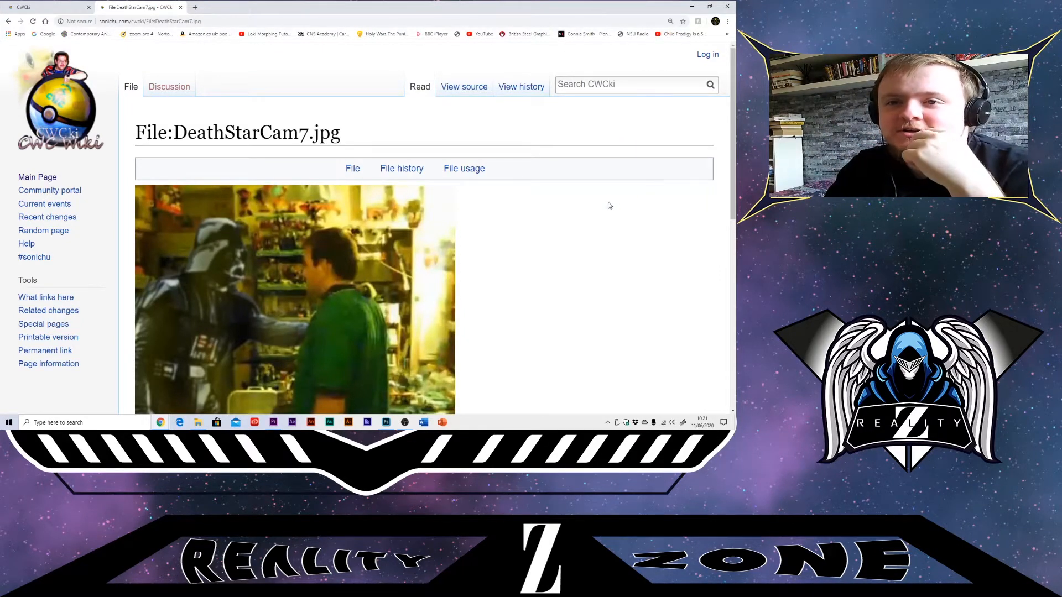
mouse_move(258, 193)
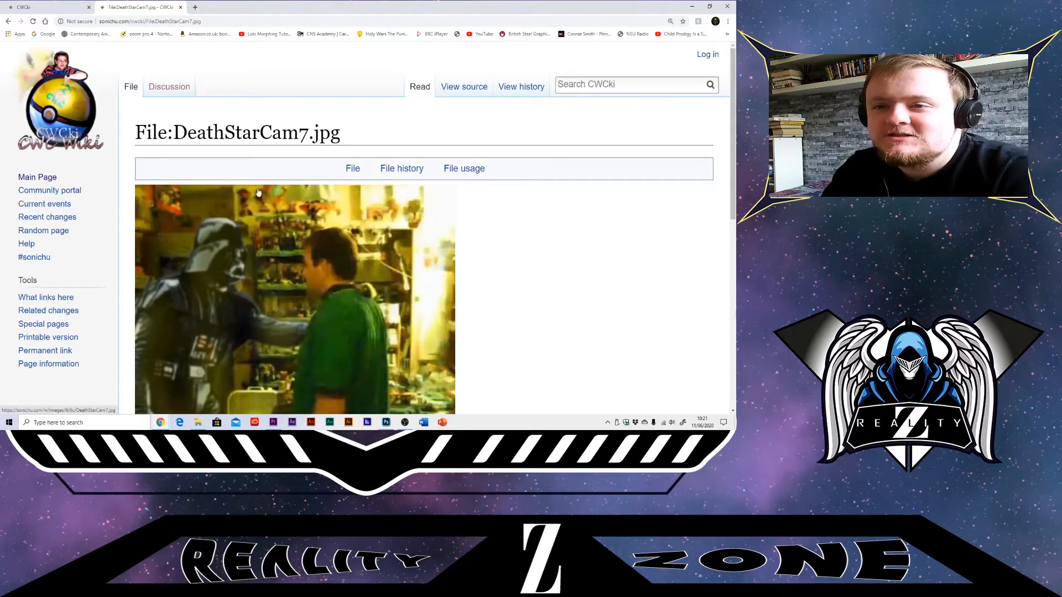
Scroll through the article's intro, contents list and start of the Description section
scroll("down", 3)
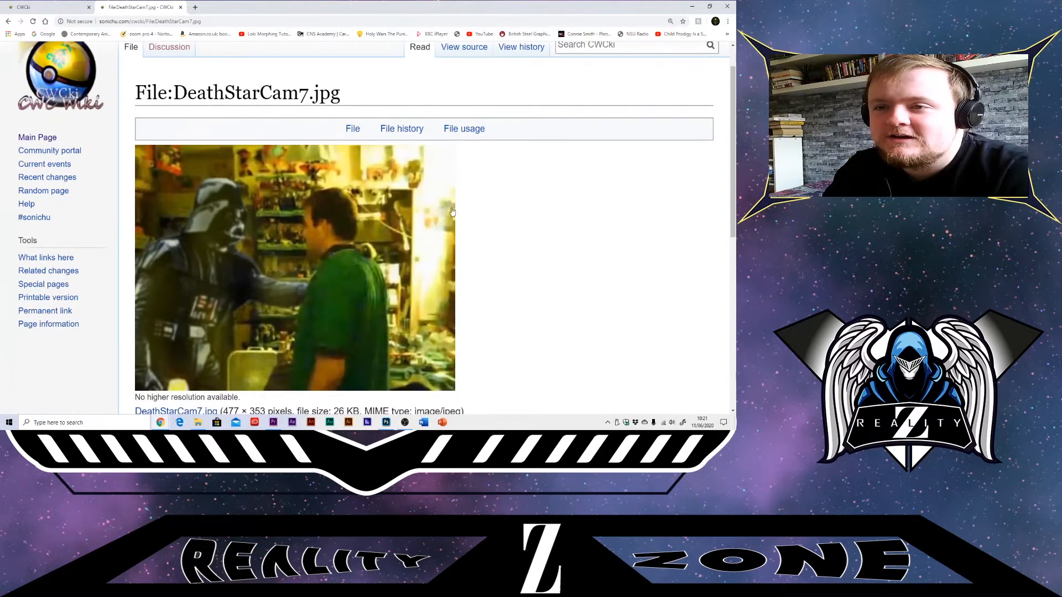
scroll("down", 3)
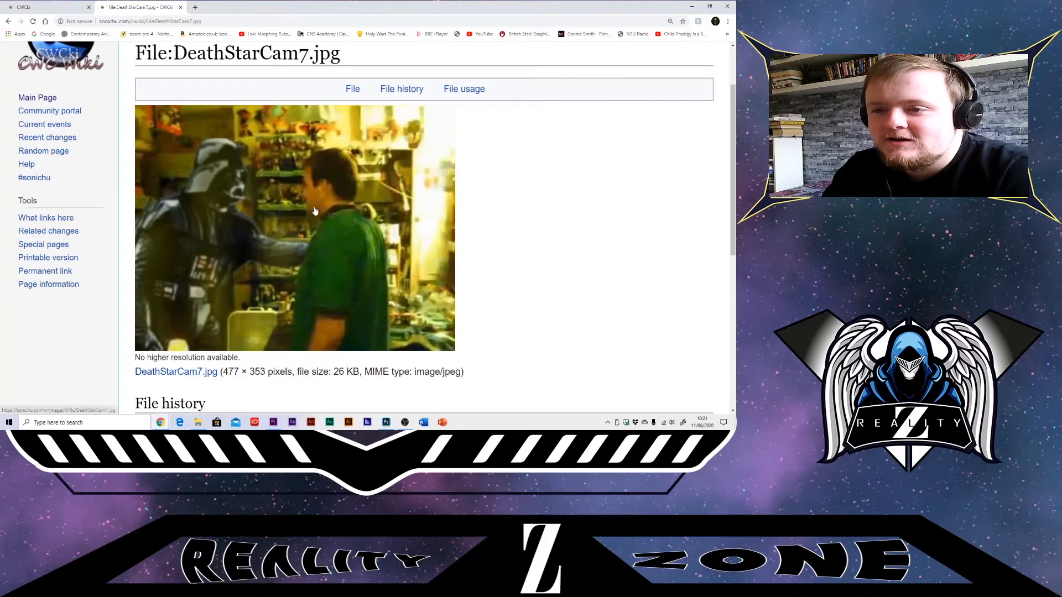
mouse_move(385, 233)
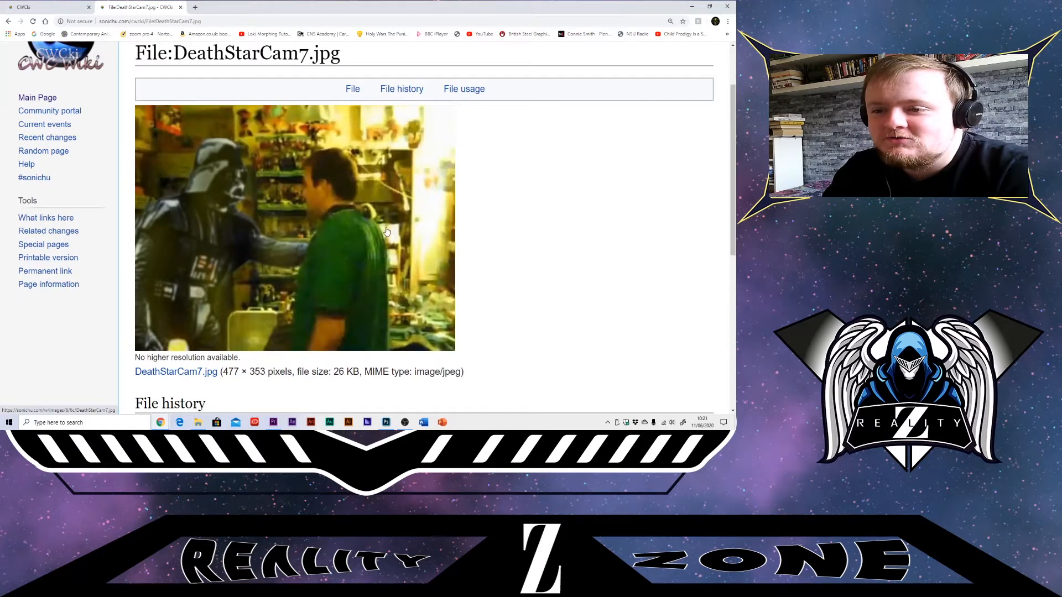
mouse_move(526, 243)
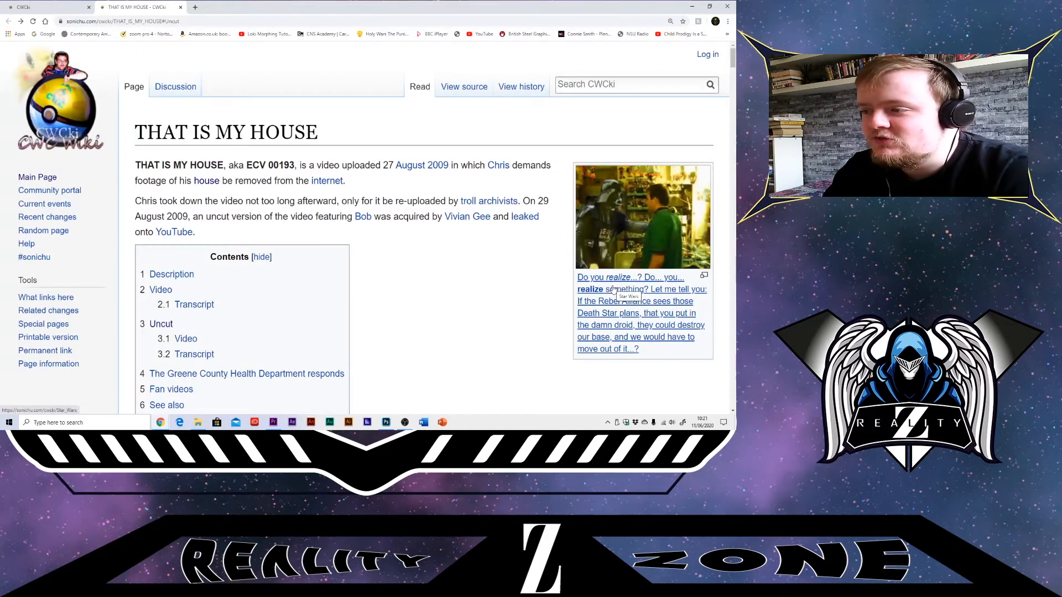
mouse_move(531, 305)
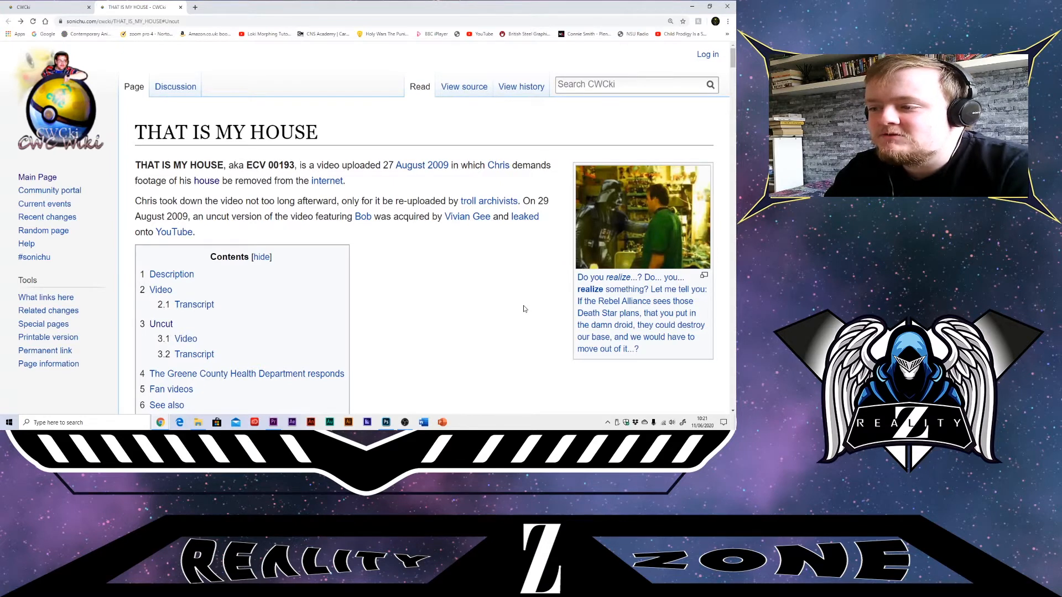
scroll("down", 3)
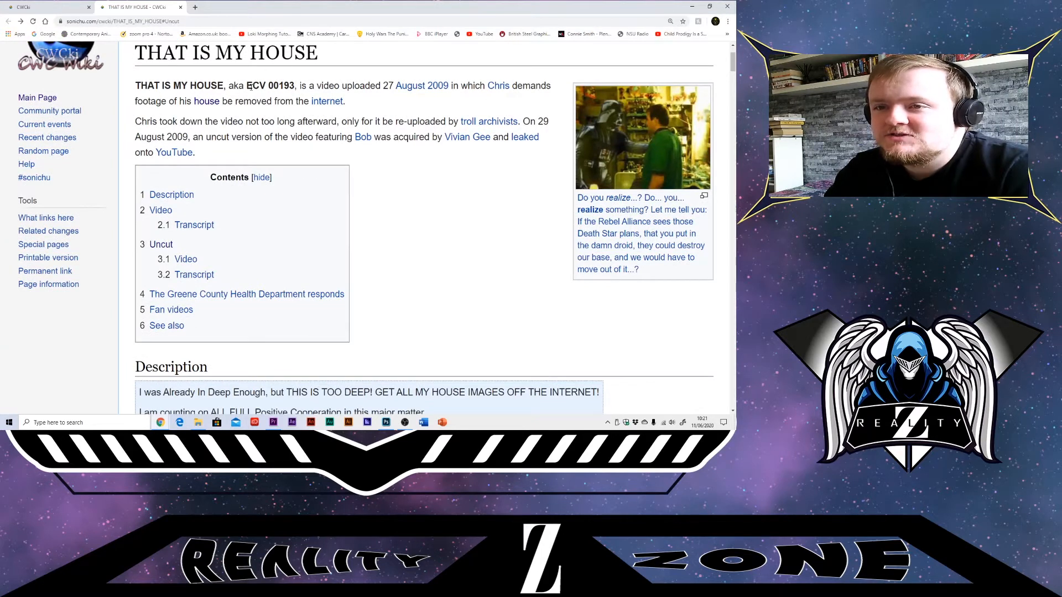
mouse_move(265, 97)
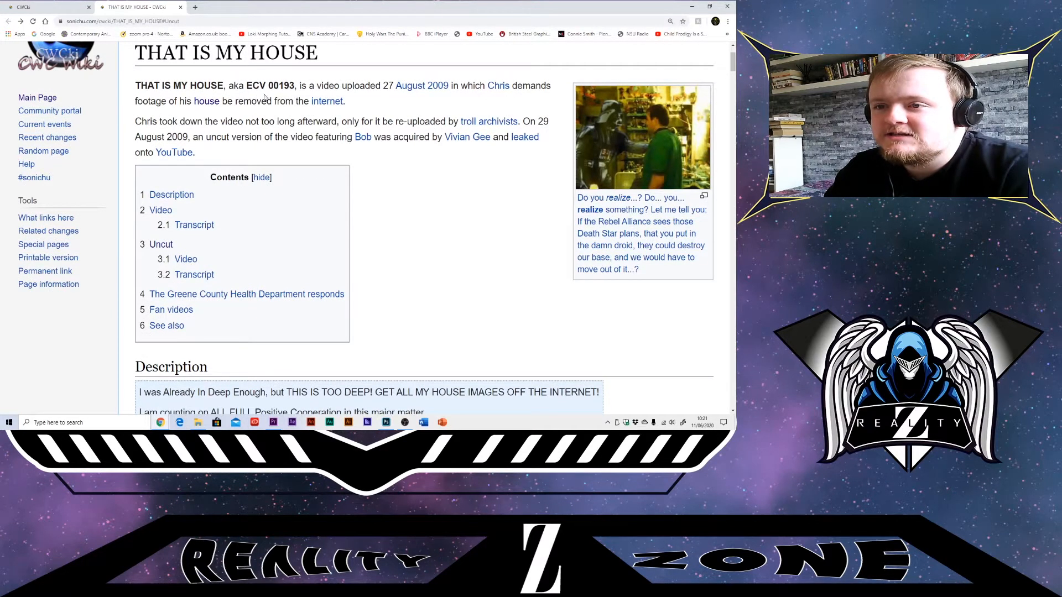
mouse_move(301, 98)
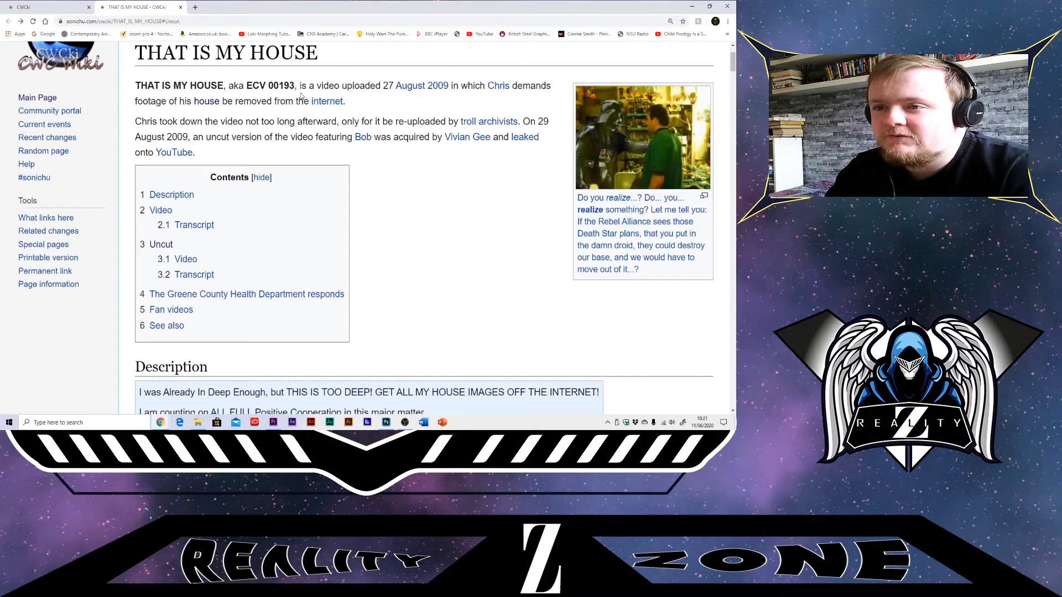
mouse_move(409, 99)
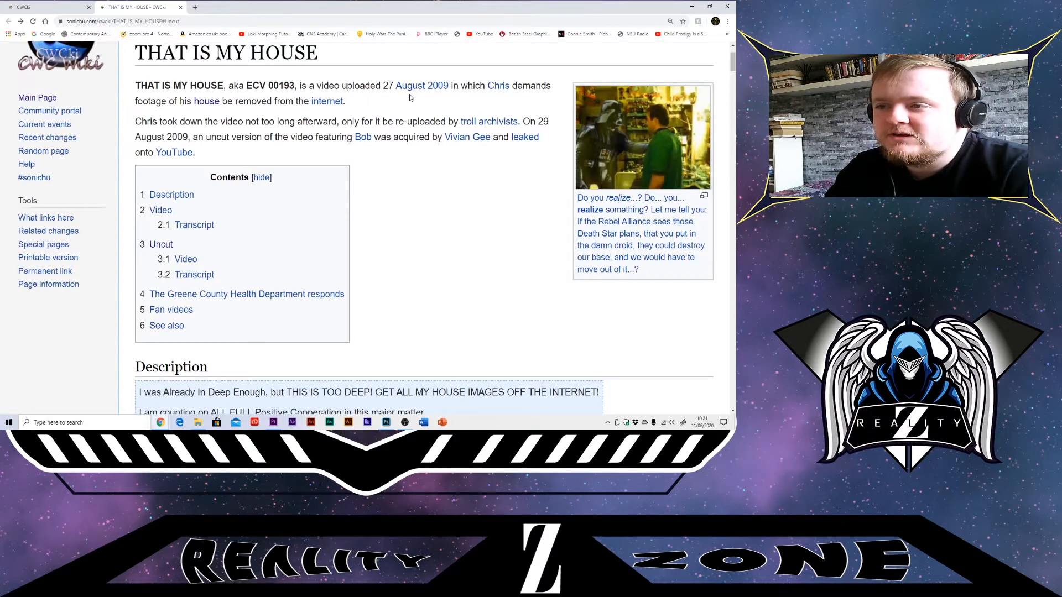
mouse_move(477, 100)
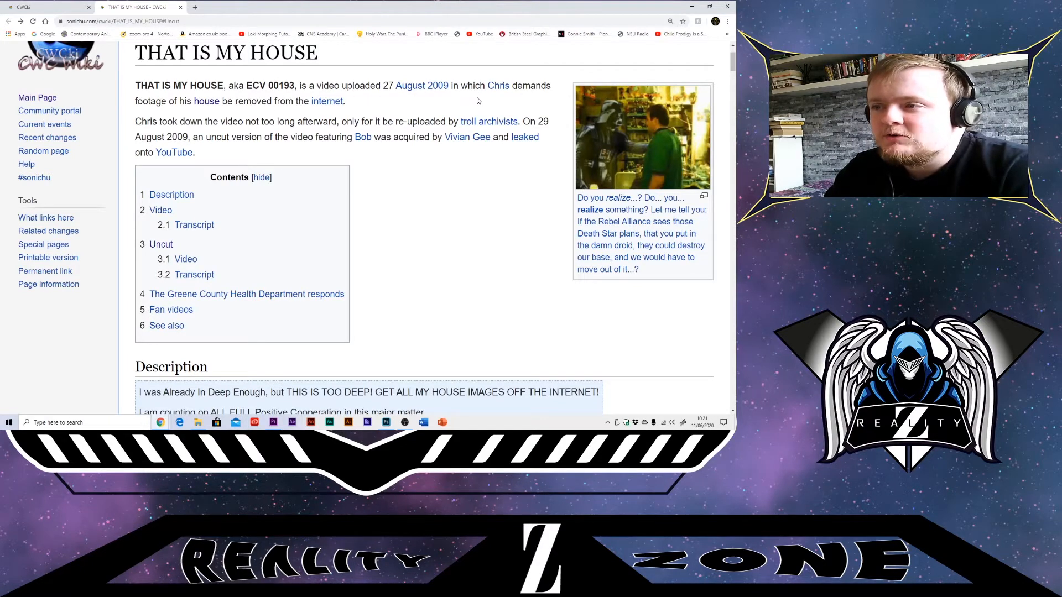
mouse_move(198, 113)
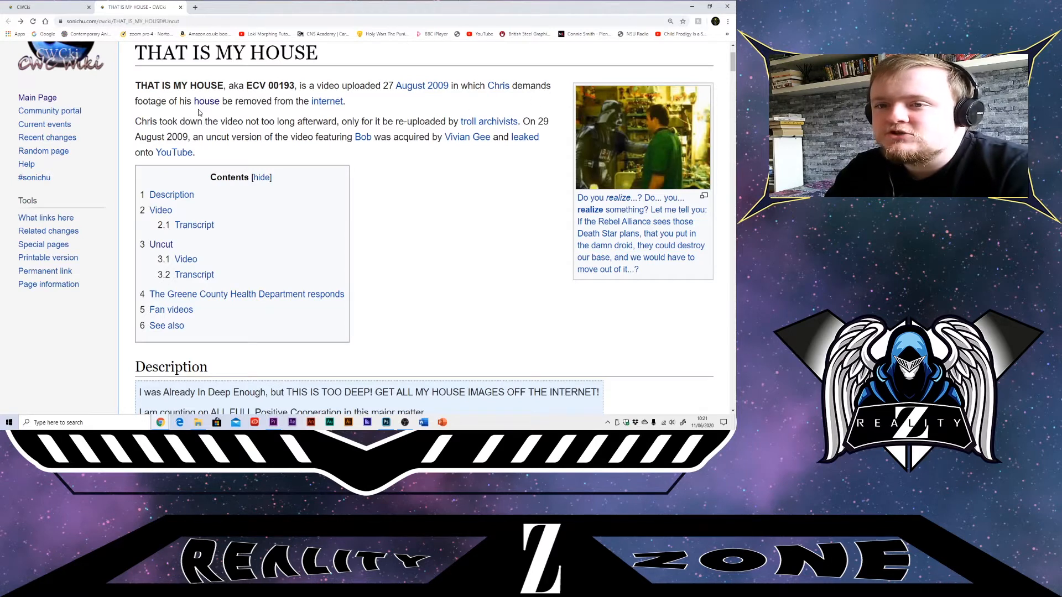
mouse_move(440, 202)
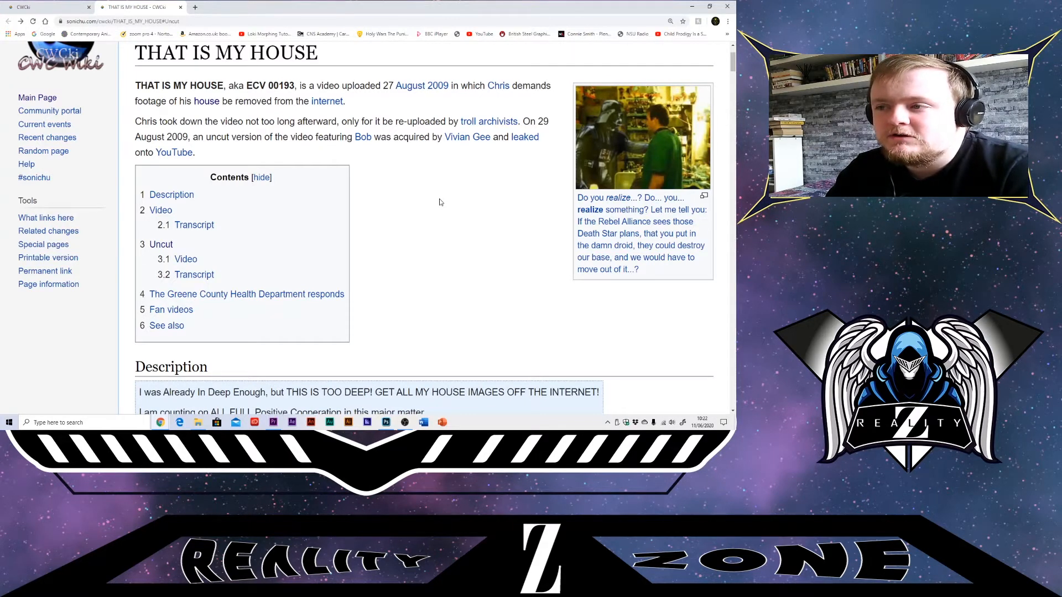
mouse_move(497, 122)
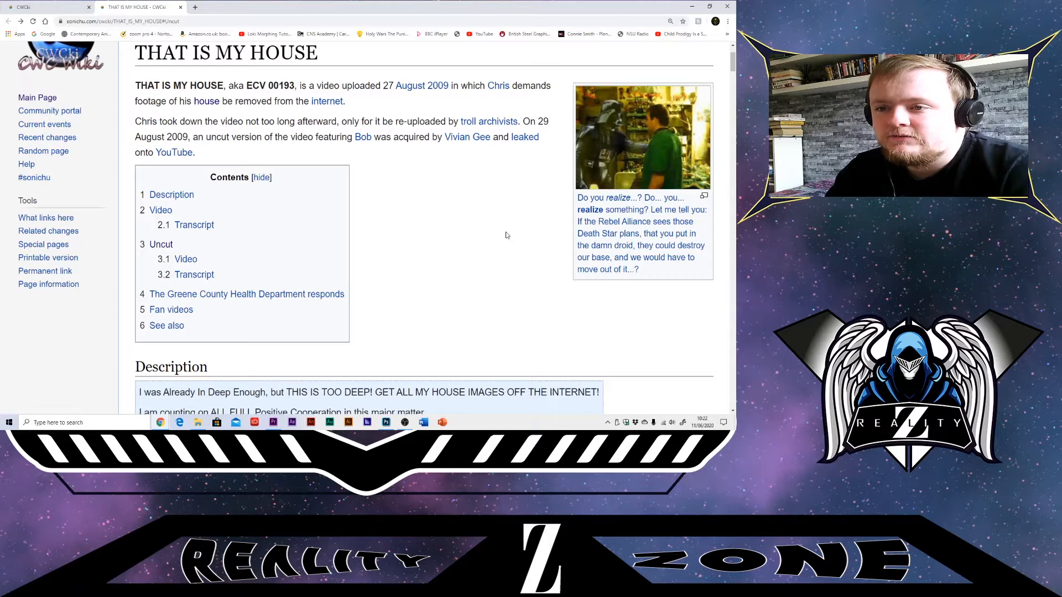
mouse_move(539, 239)
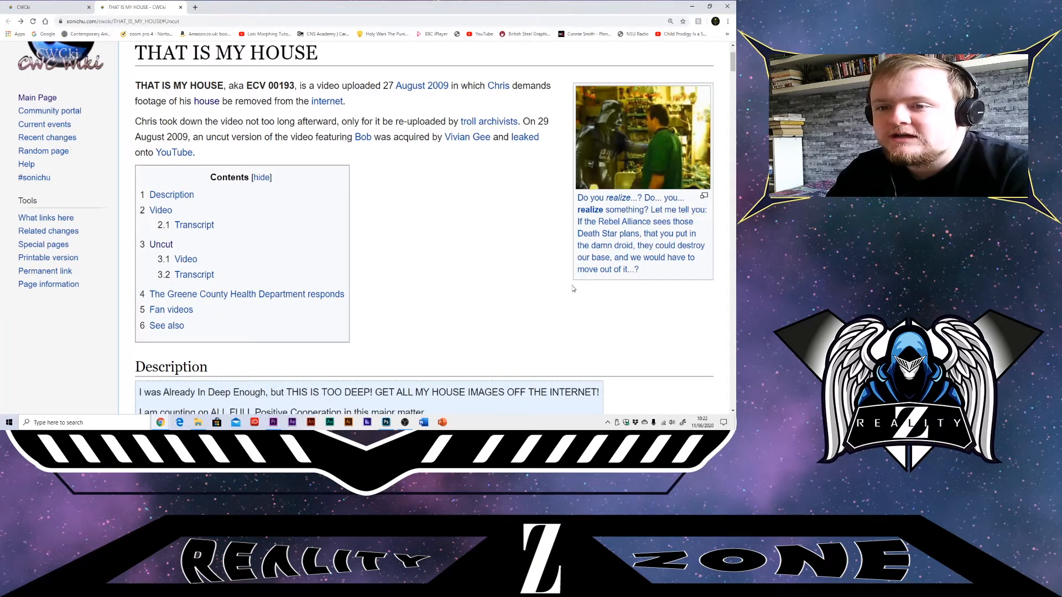
scroll("down", 3)
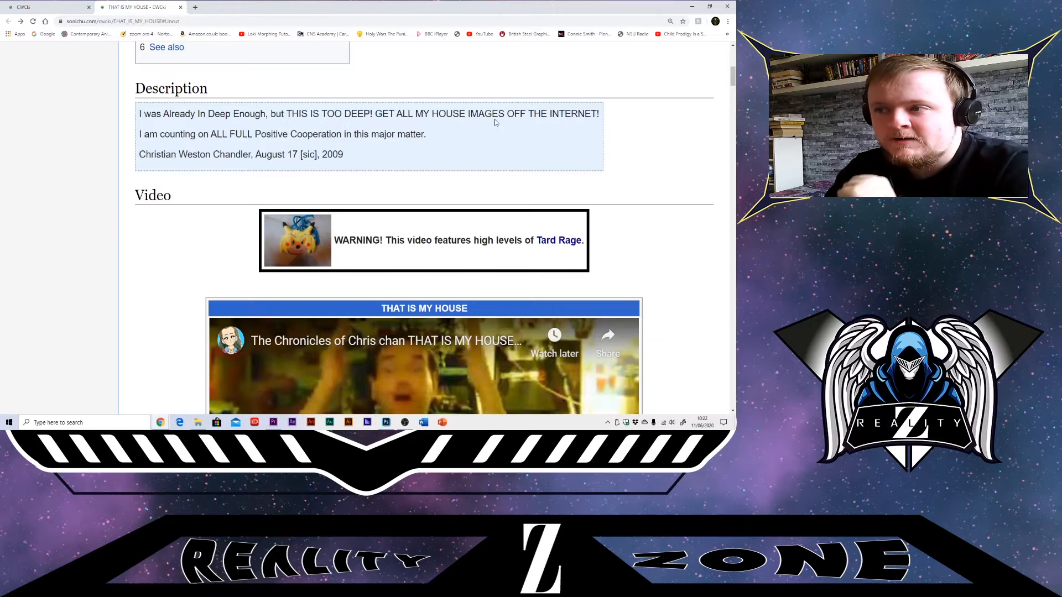
mouse_move(425, 180)
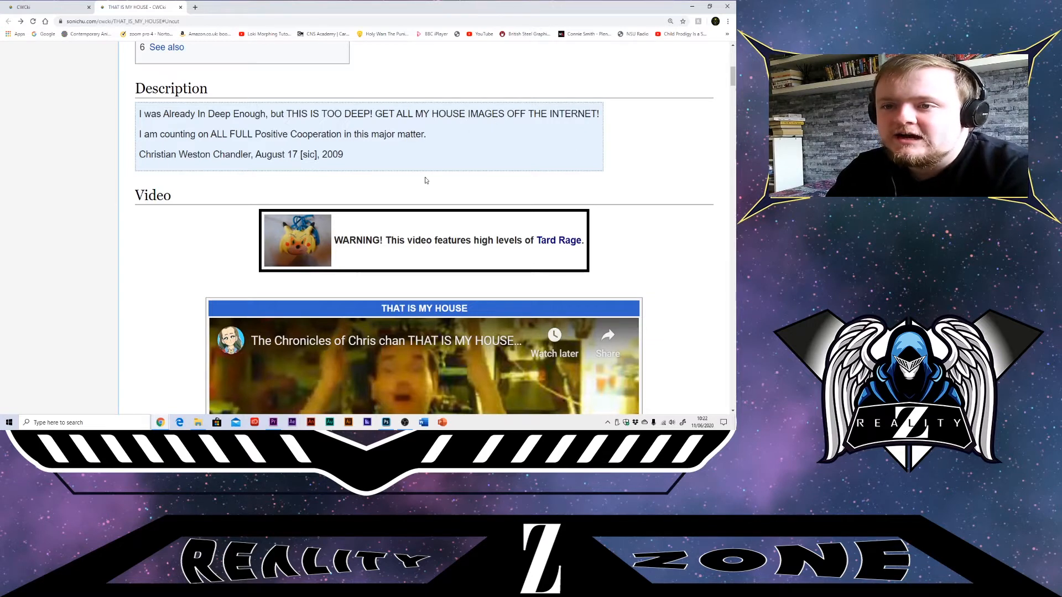
mouse_move(369, 157)
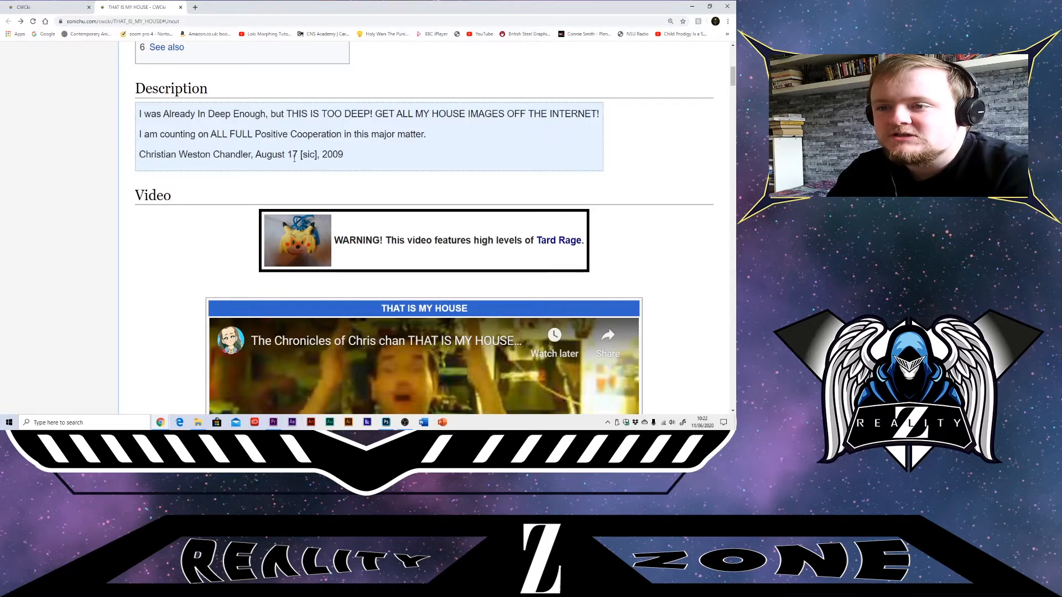
scroll("down", 3)
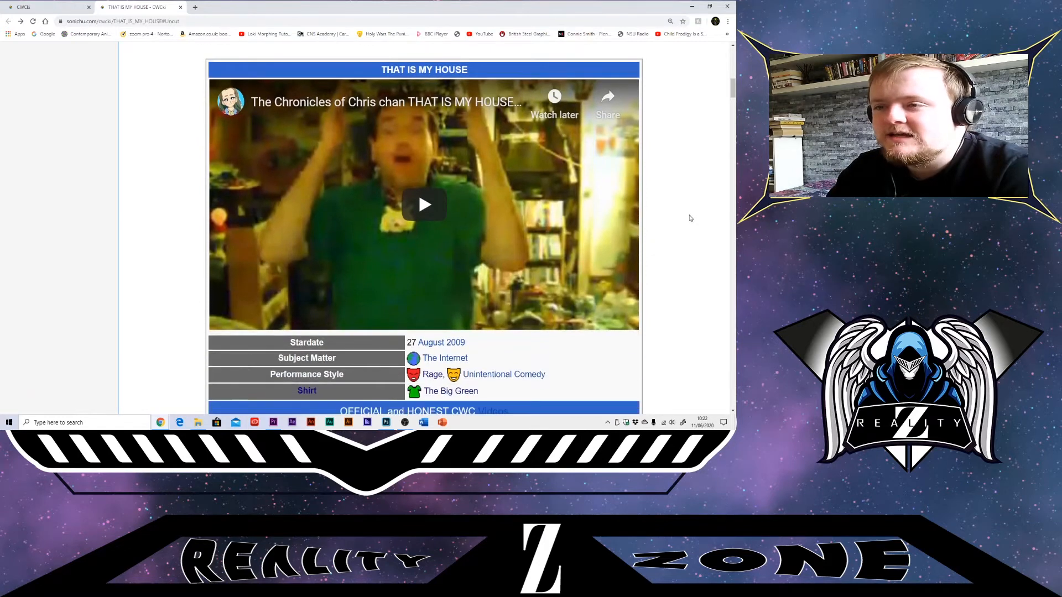
Play the embedded THAT IS MY HOUSE video to its end at 0:37
left_click(423, 206)
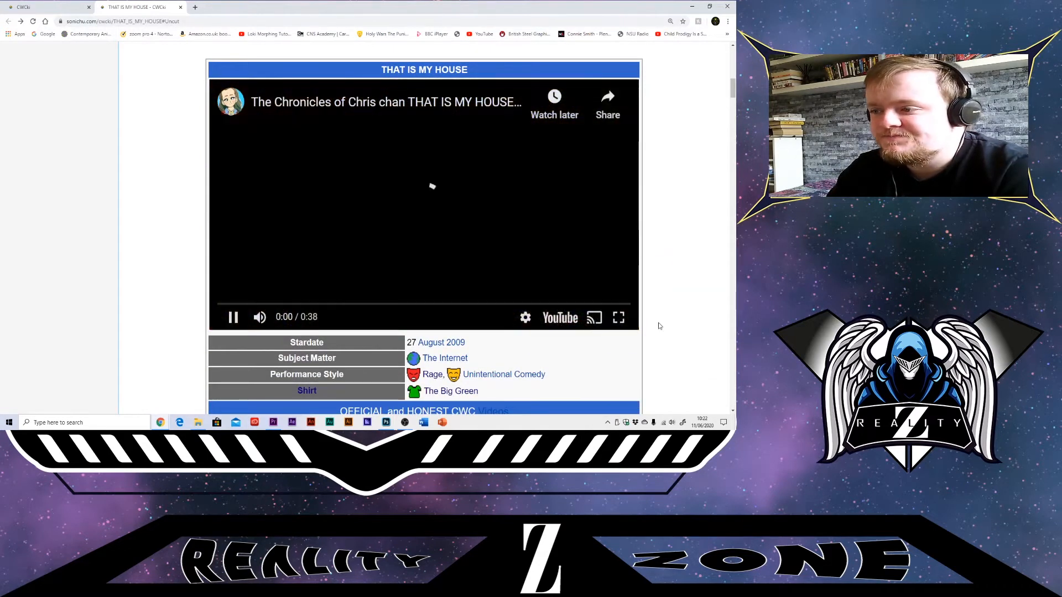
left_click(617, 317)
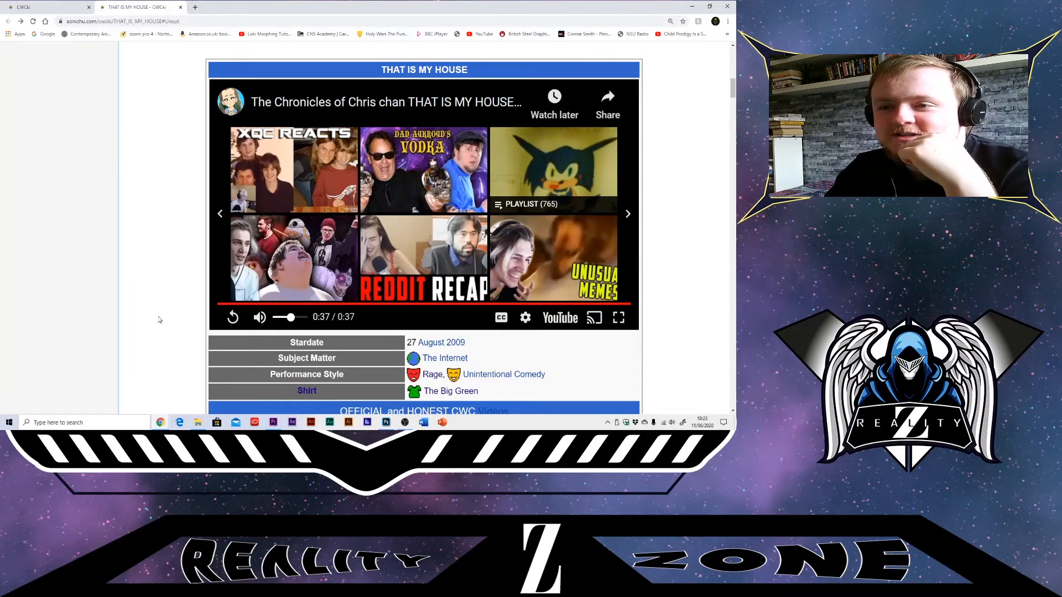
scroll("down", 3)
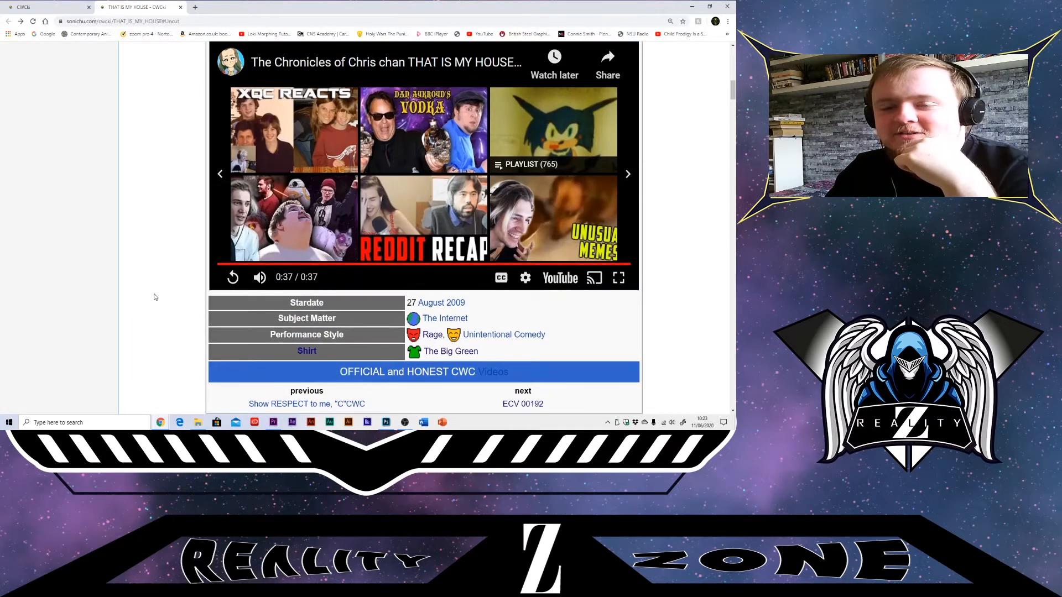
mouse_move(173, 243)
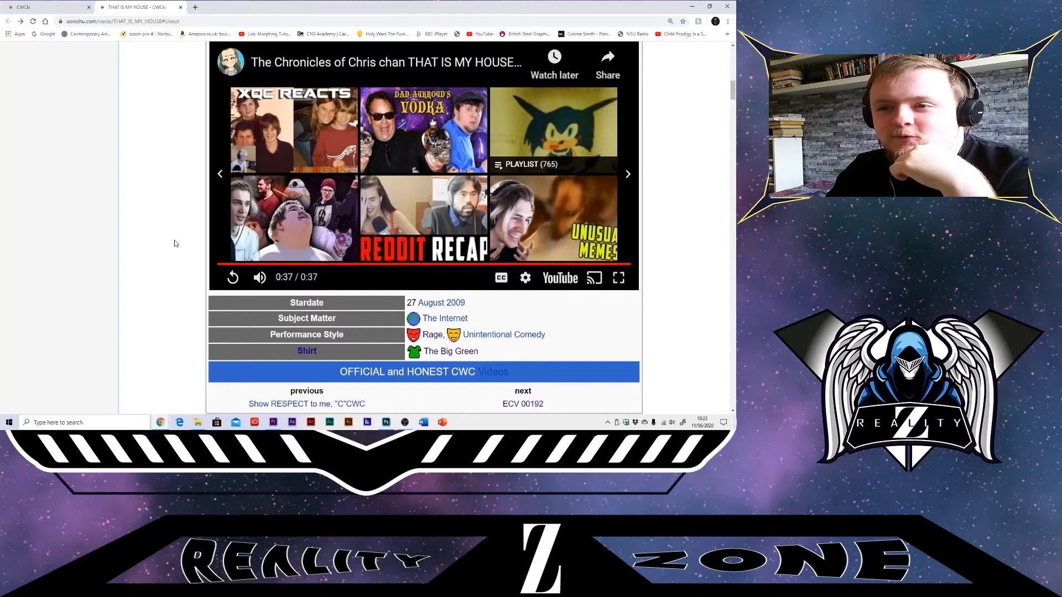
scroll("down", 3)
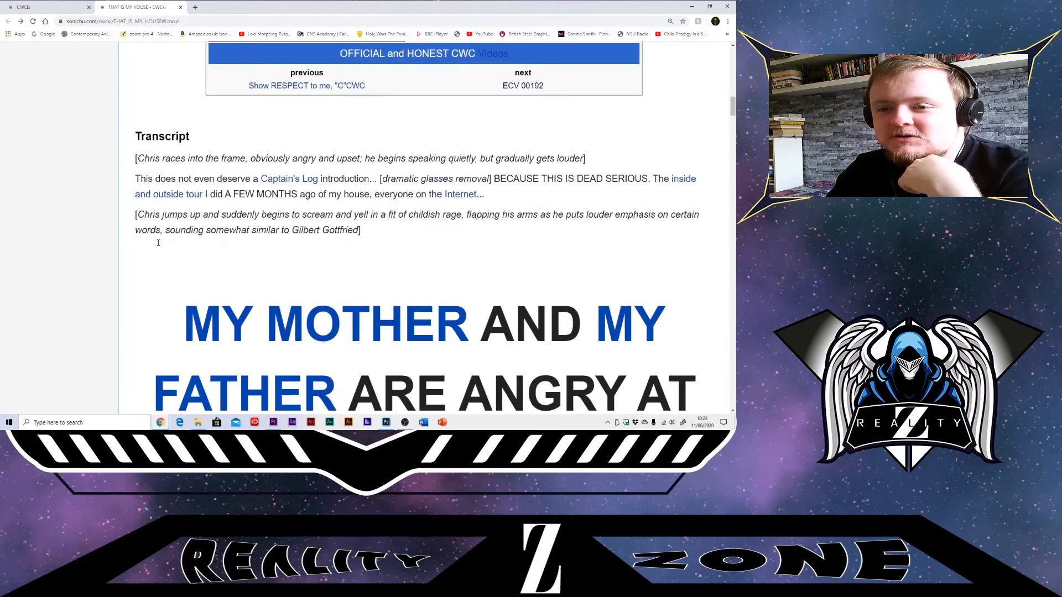
scroll("down", 3)
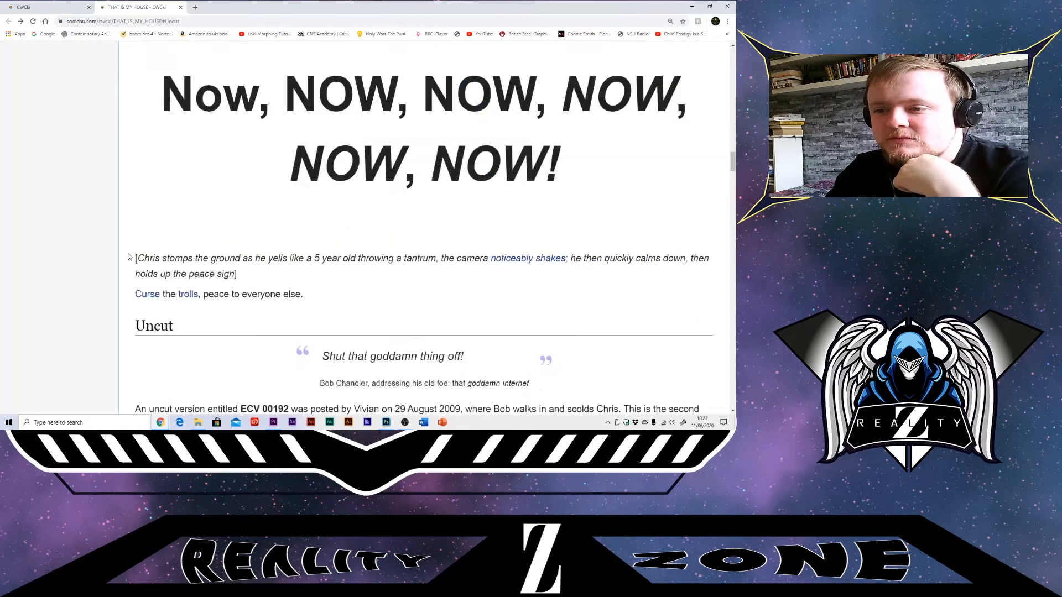
scroll("down", 3)
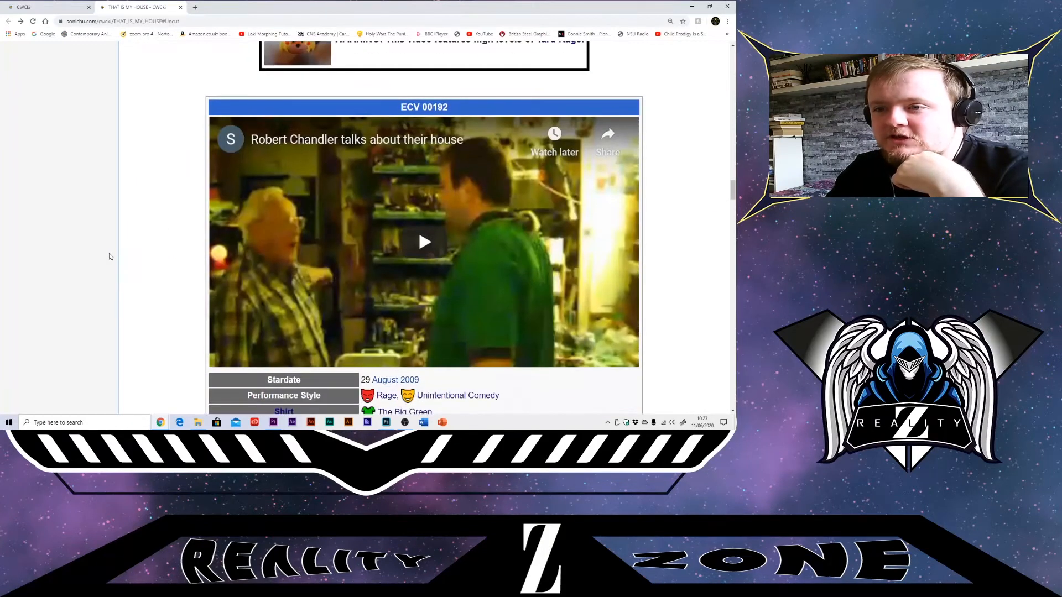
mouse_move(140, 273)
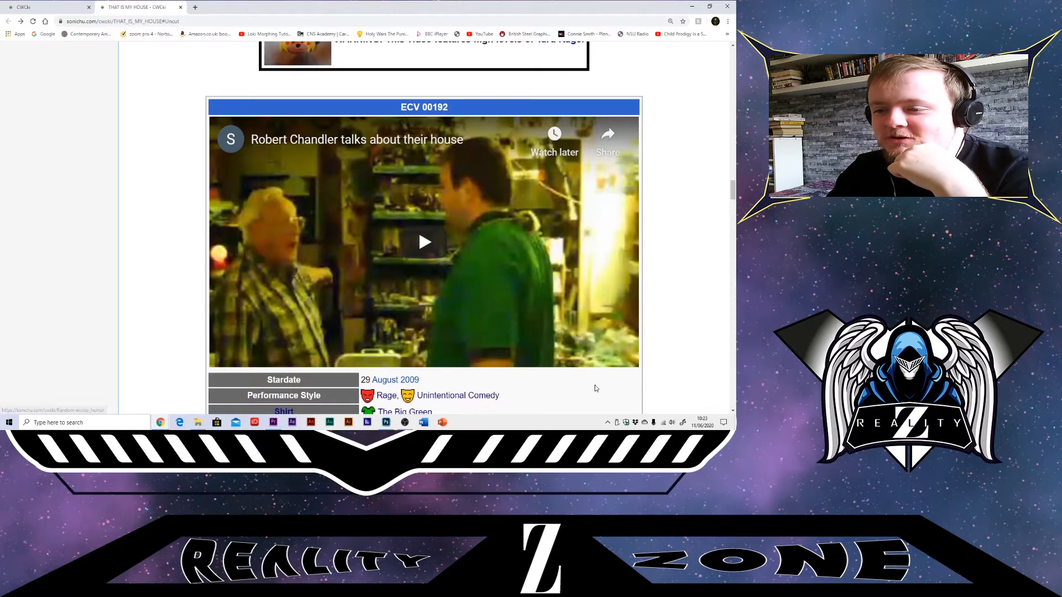
scroll("down", 3)
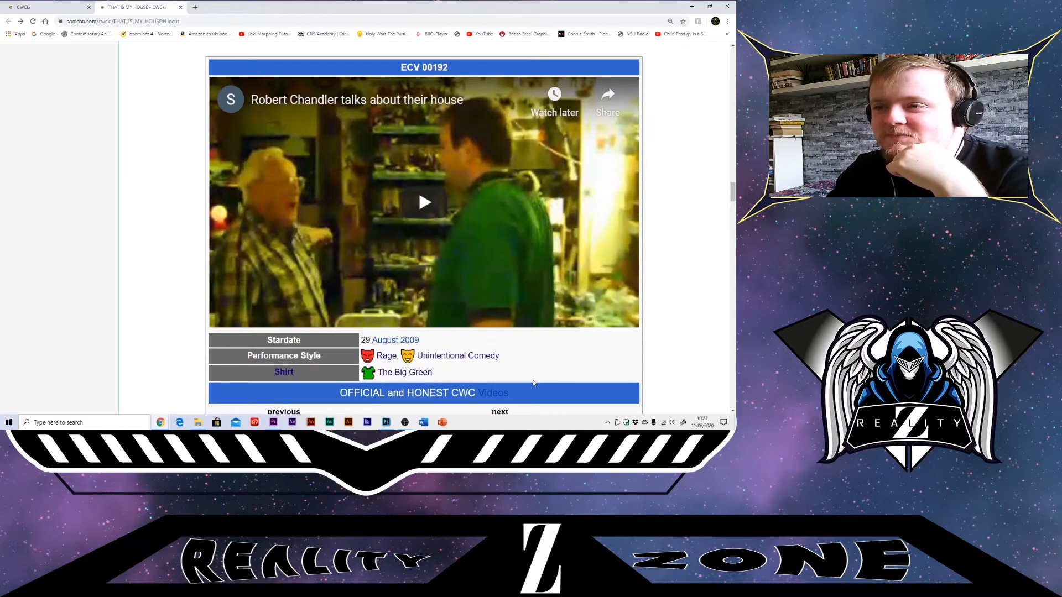
left_click(423, 202)
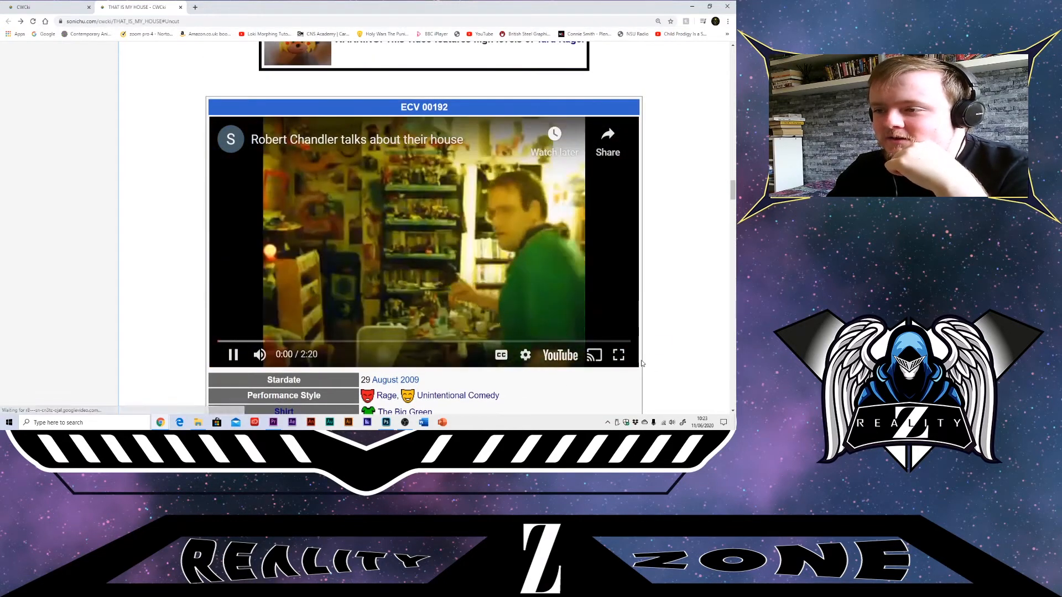
Watch the uncut video fullscreen, pausing, resuming and skipping ahead to about 2:01
left_click(617, 353)
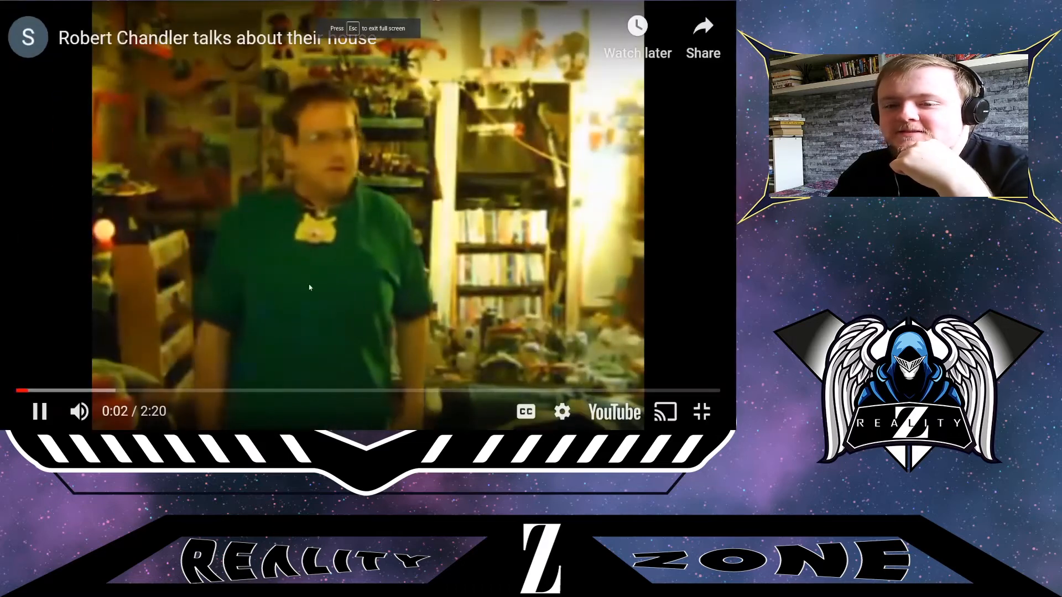
left_click(38, 411)
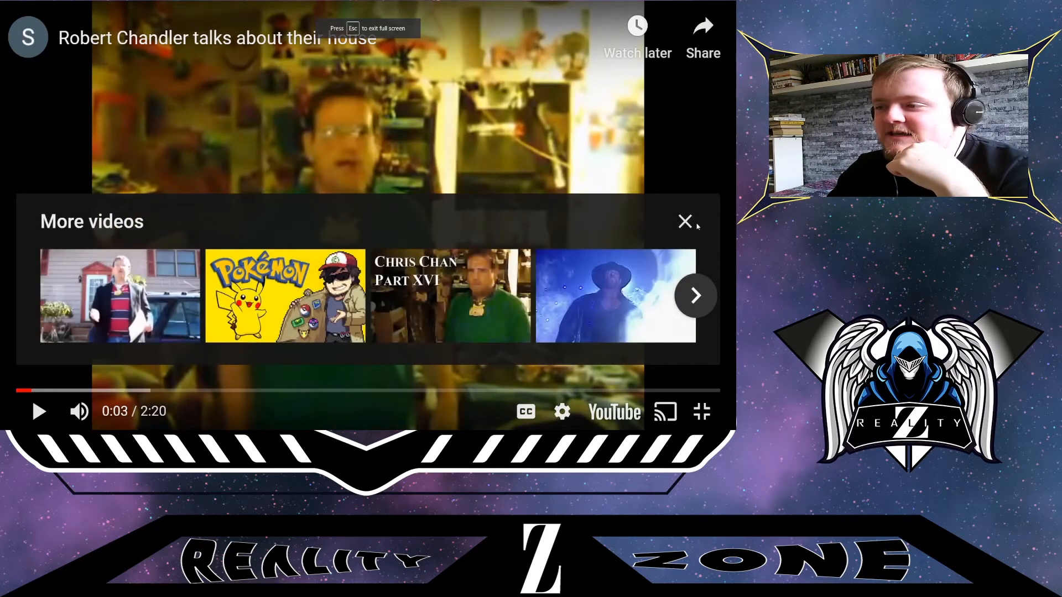
left_click(684, 221)
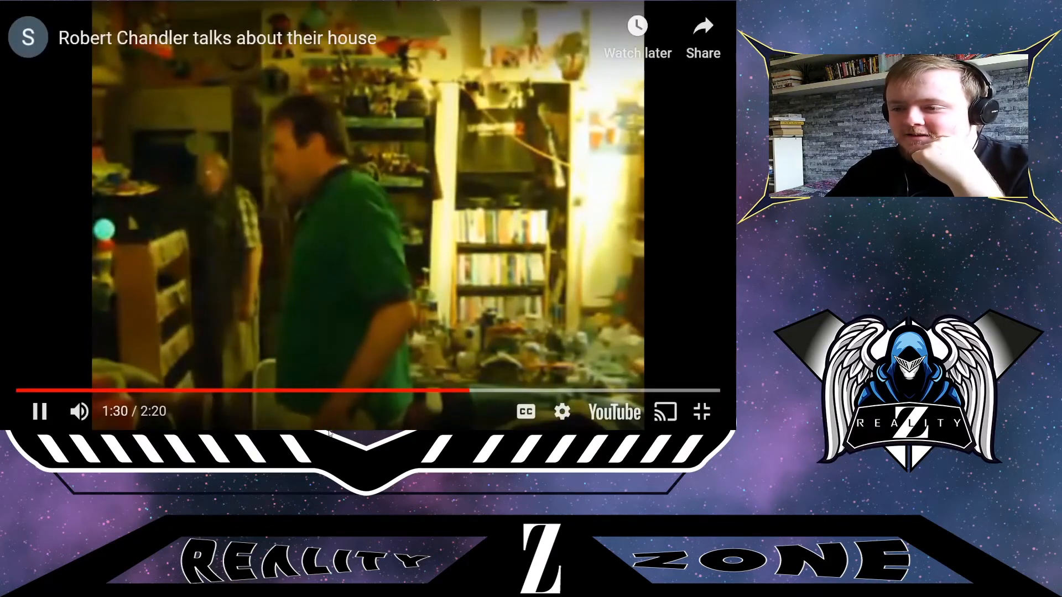
mouse_move(529, 391)
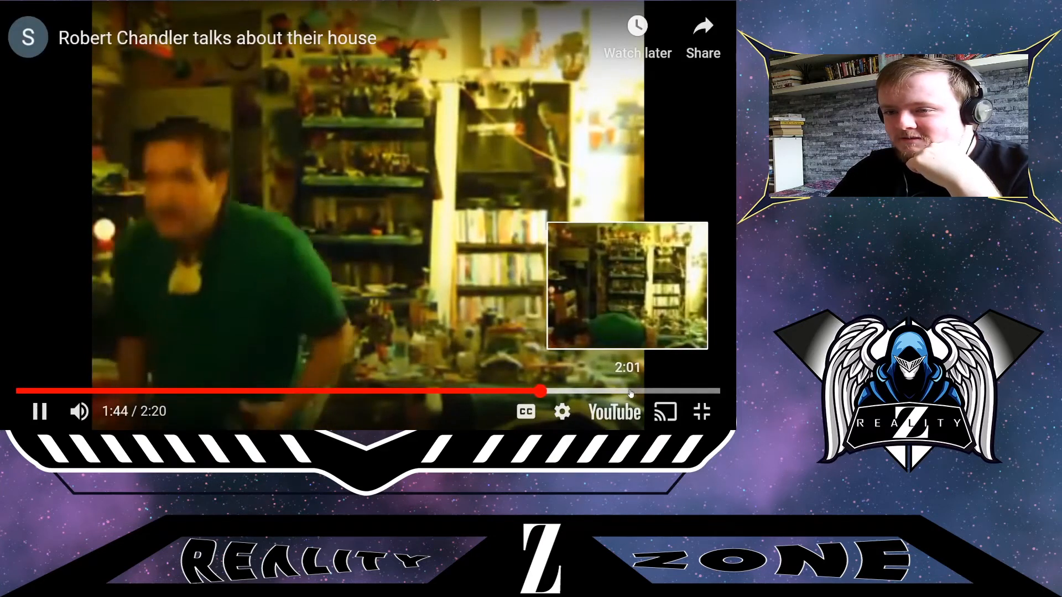
left_click(629, 391)
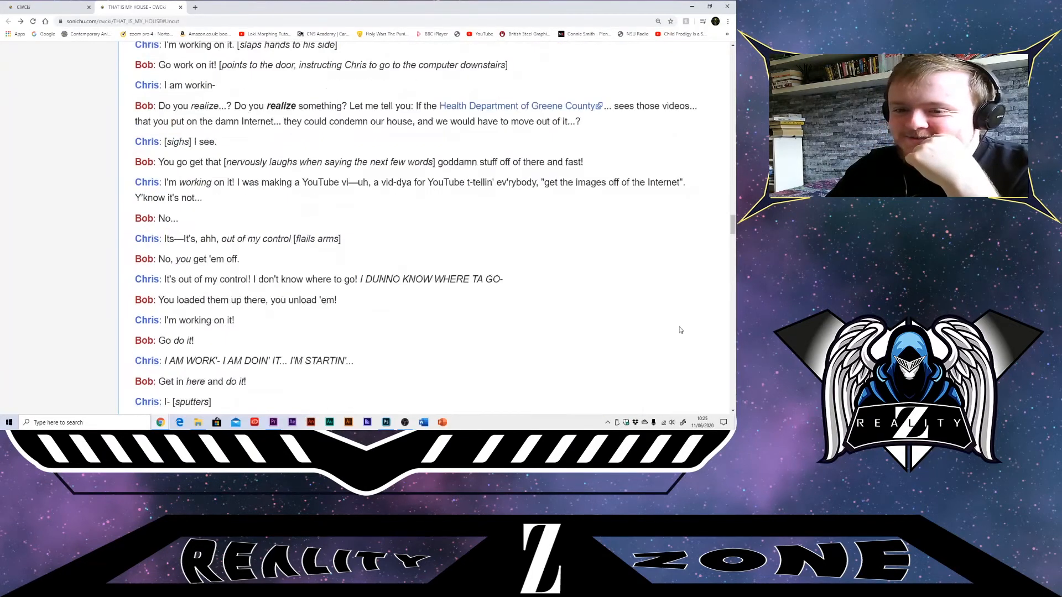
Scroll past the transcript to the Greene County Health Department's response letter
scroll("down", 3)
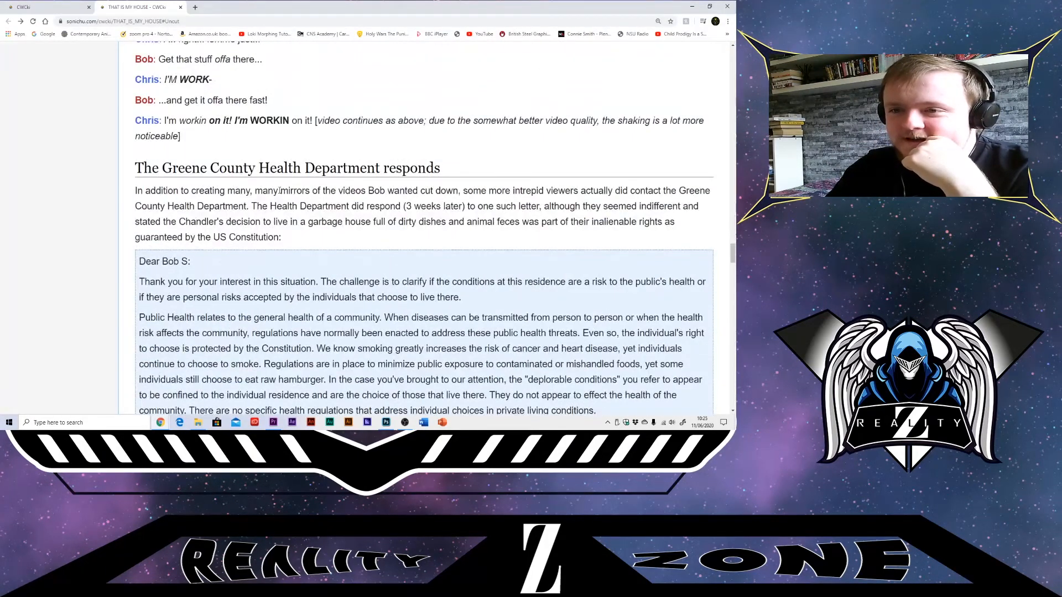
scroll("down", 3)
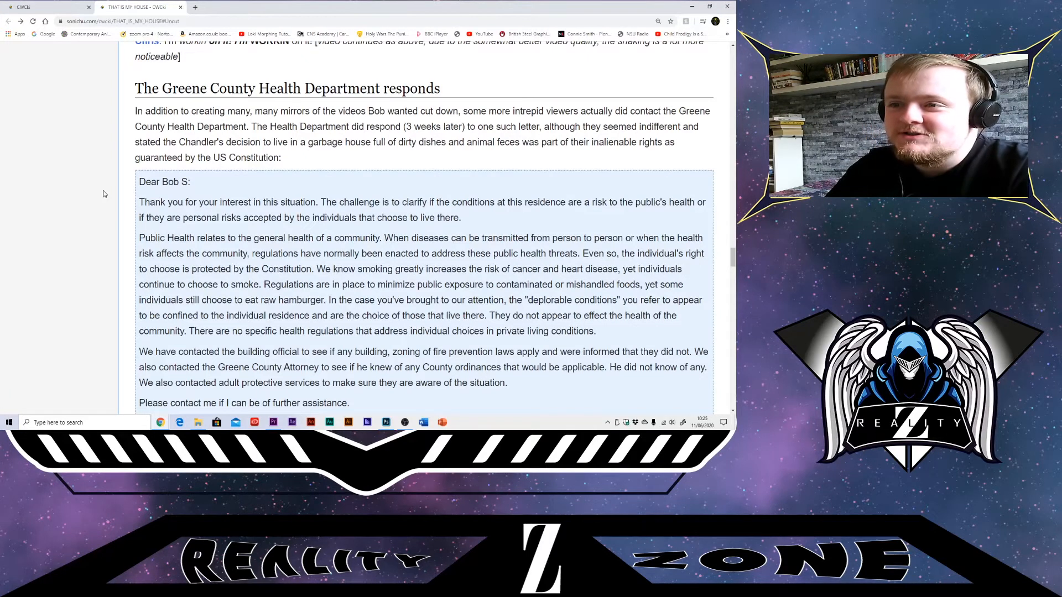
scroll("down", 3)
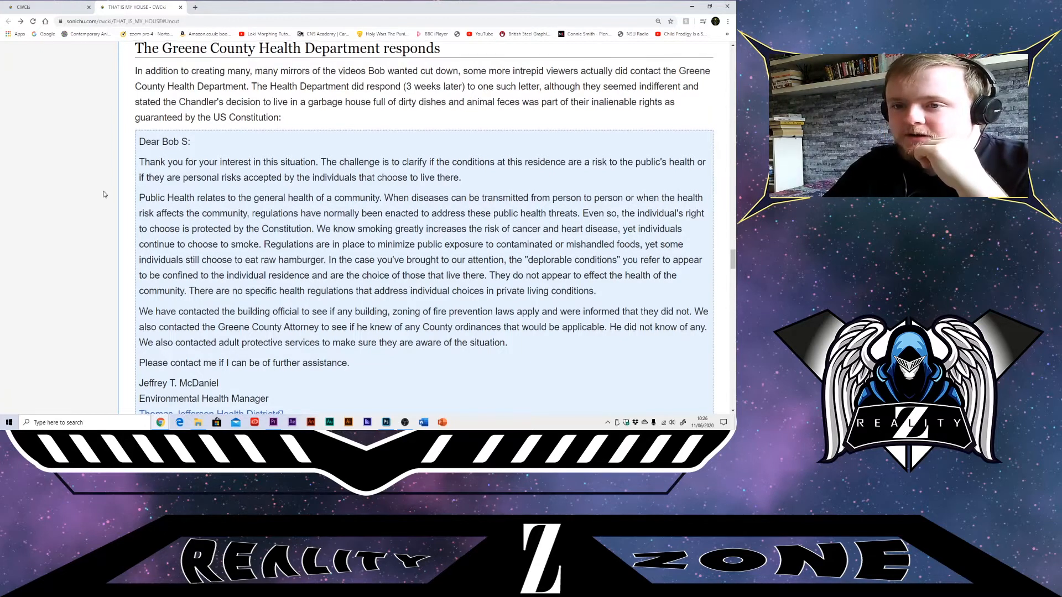
Scroll to the letter's Environmental Health Manager sign-off and the following commentary
scroll("down", 3)
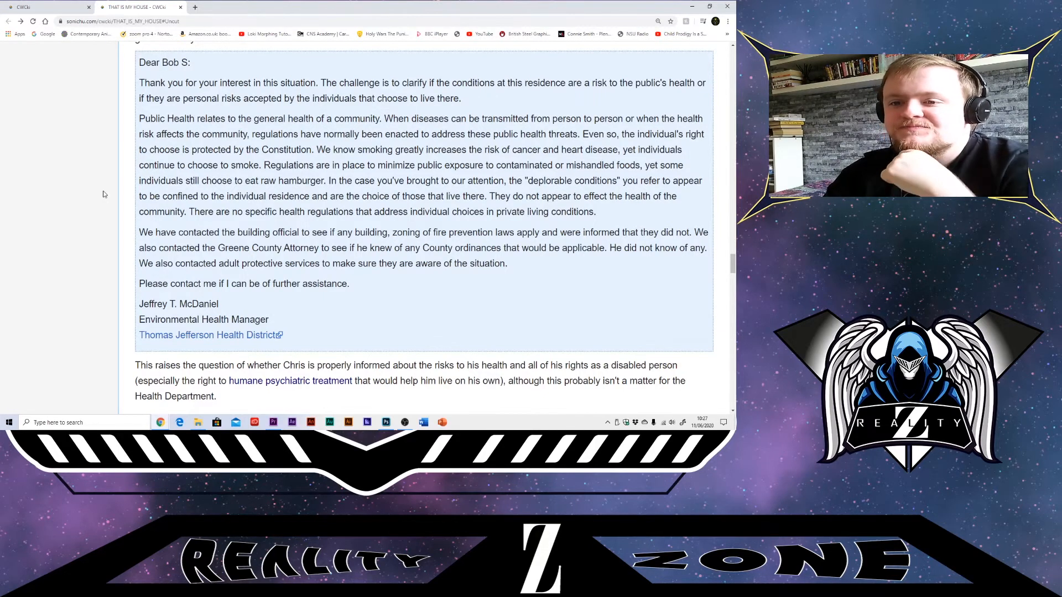
Scroll to the Fan videos section and the 'That's My House!' Ca. 1912 silent-film parody
scroll("down", 3)
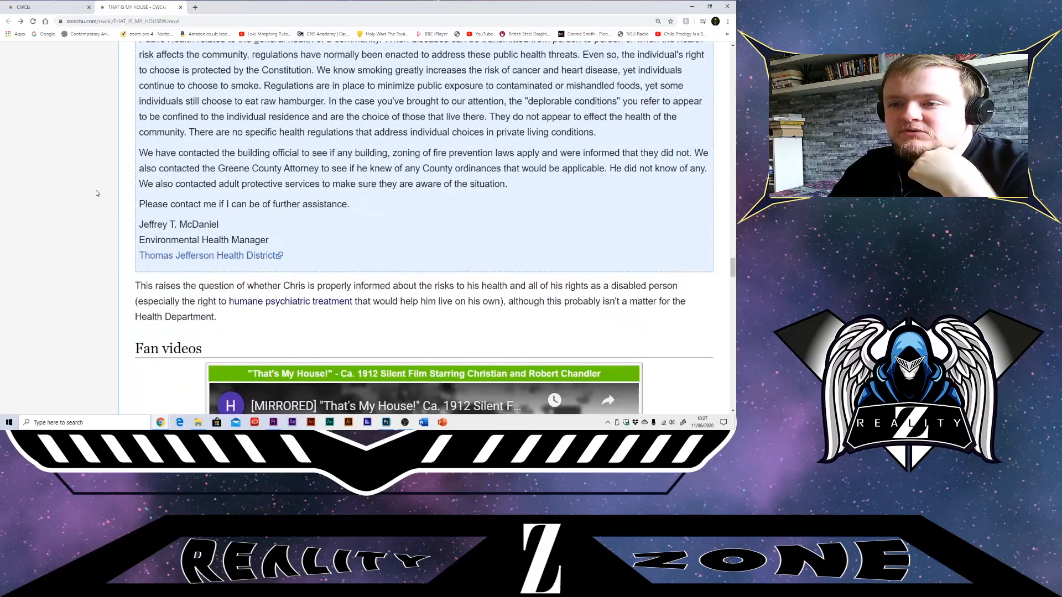
mouse_move(429, 230)
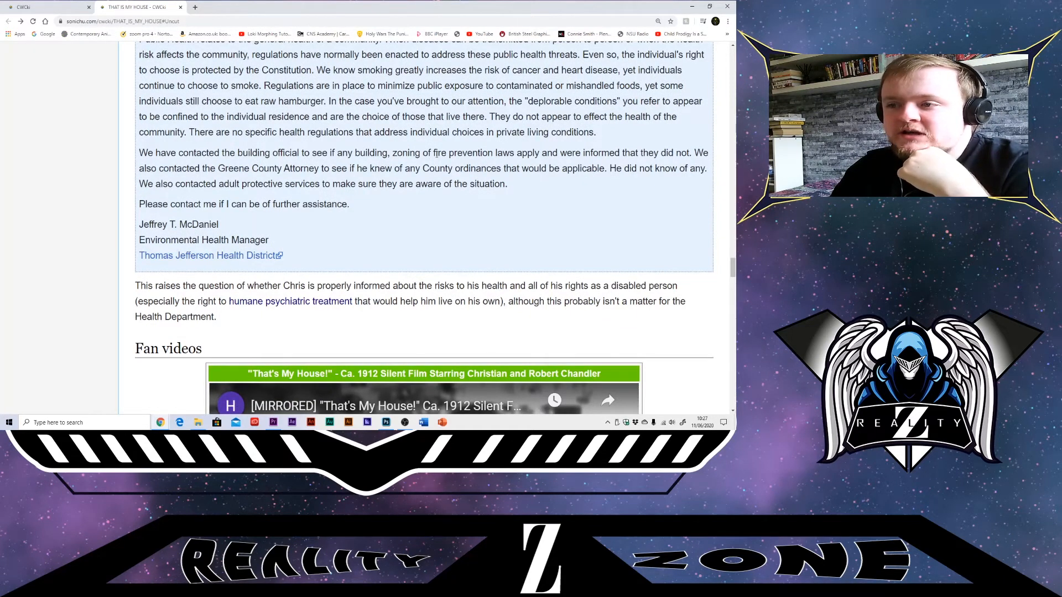
double_click(438, 152)
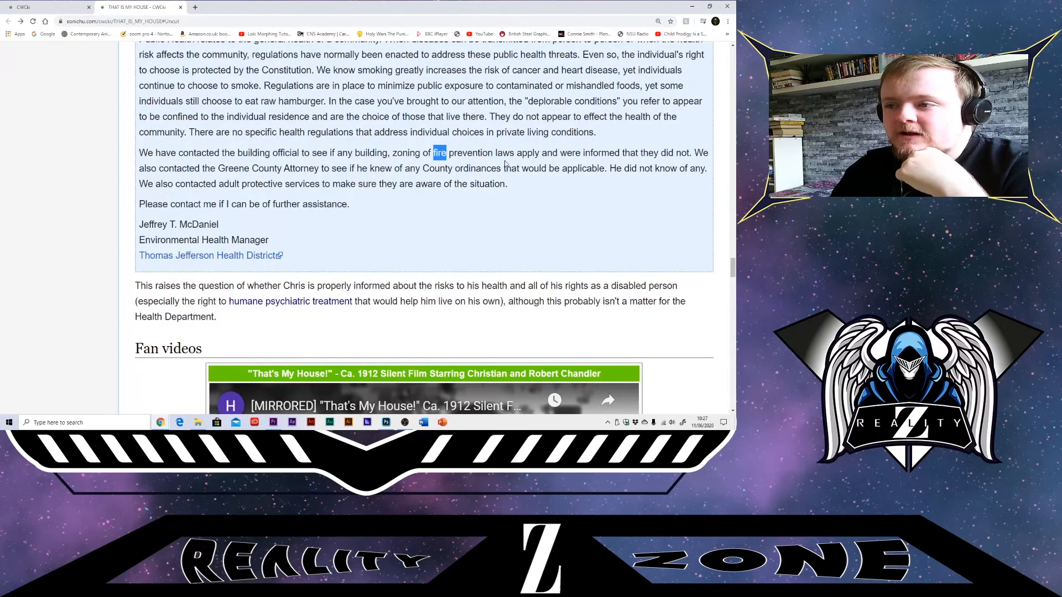
mouse_move(680, 213)
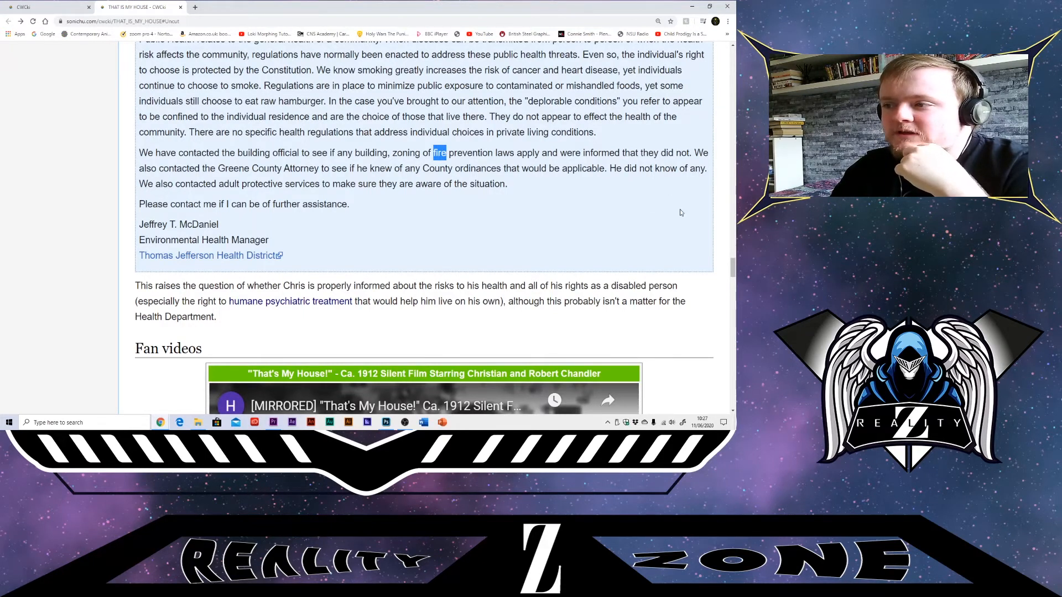
mouse_move(87, 216)
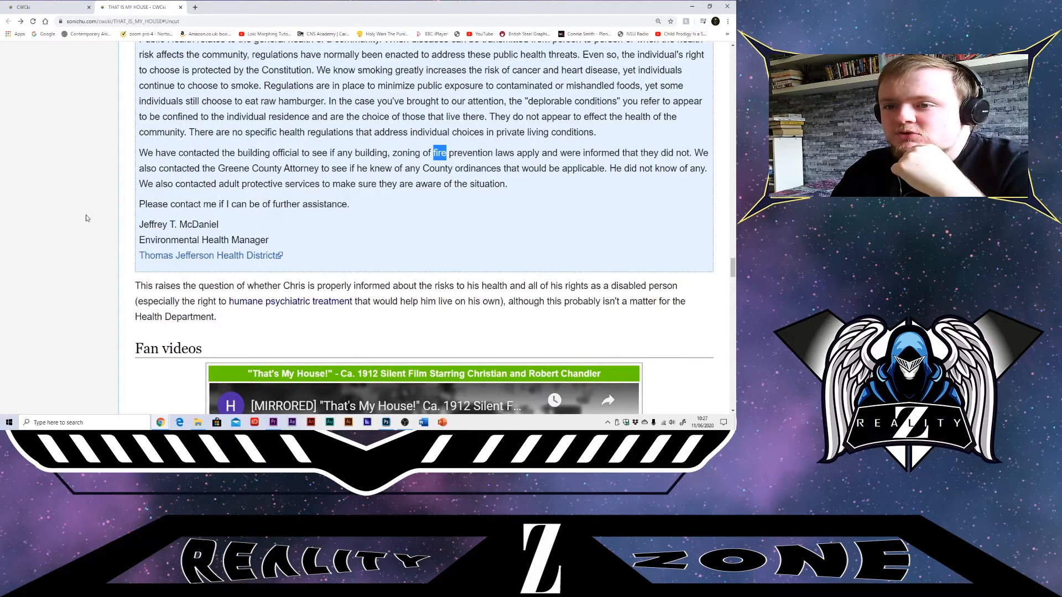
mouse_move(98, 217)
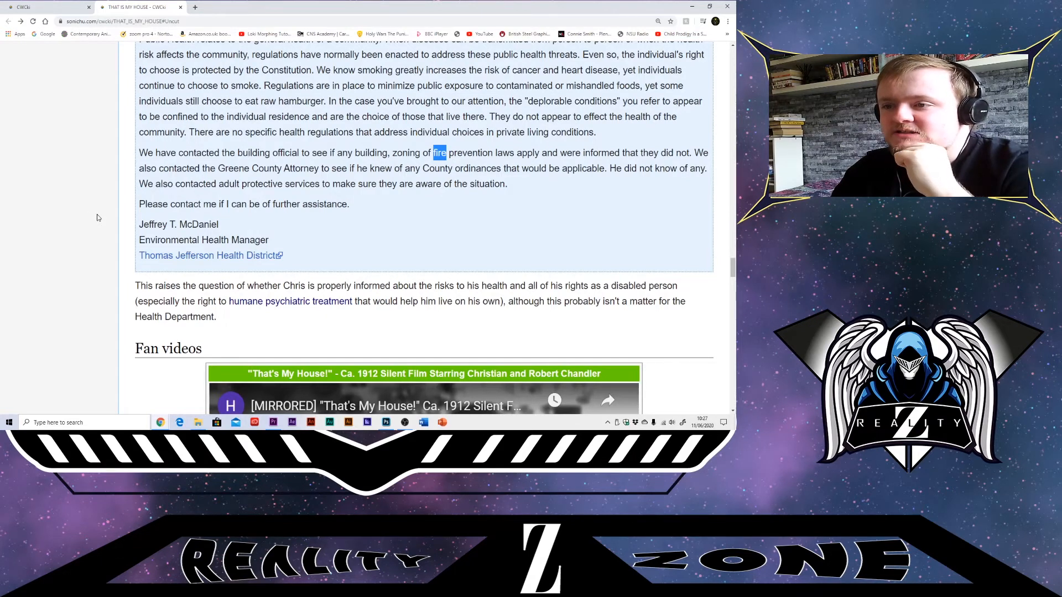
scroll("down", 3)
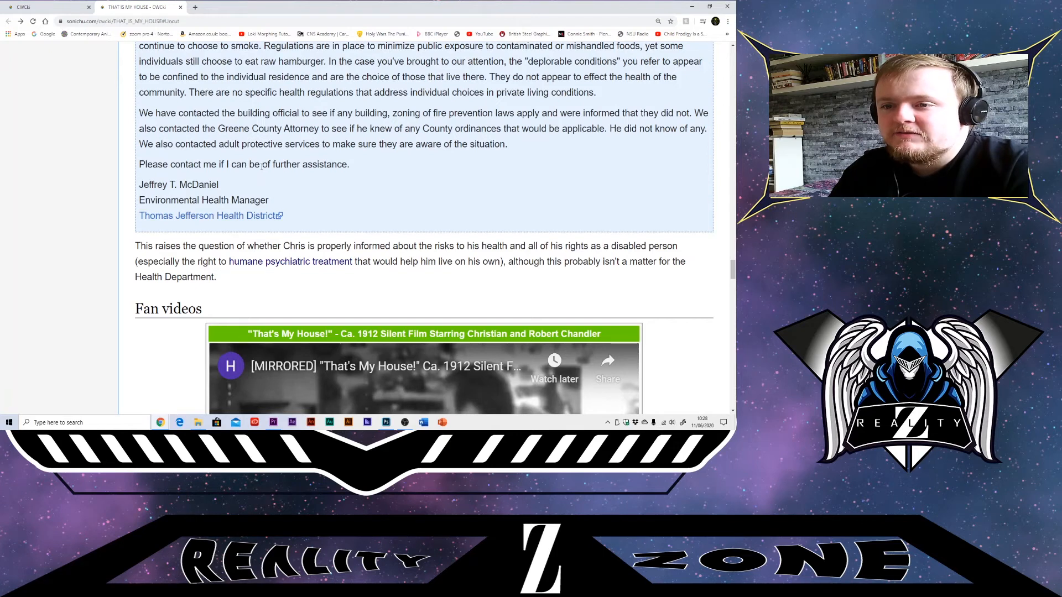
mouse_move(233, 189)
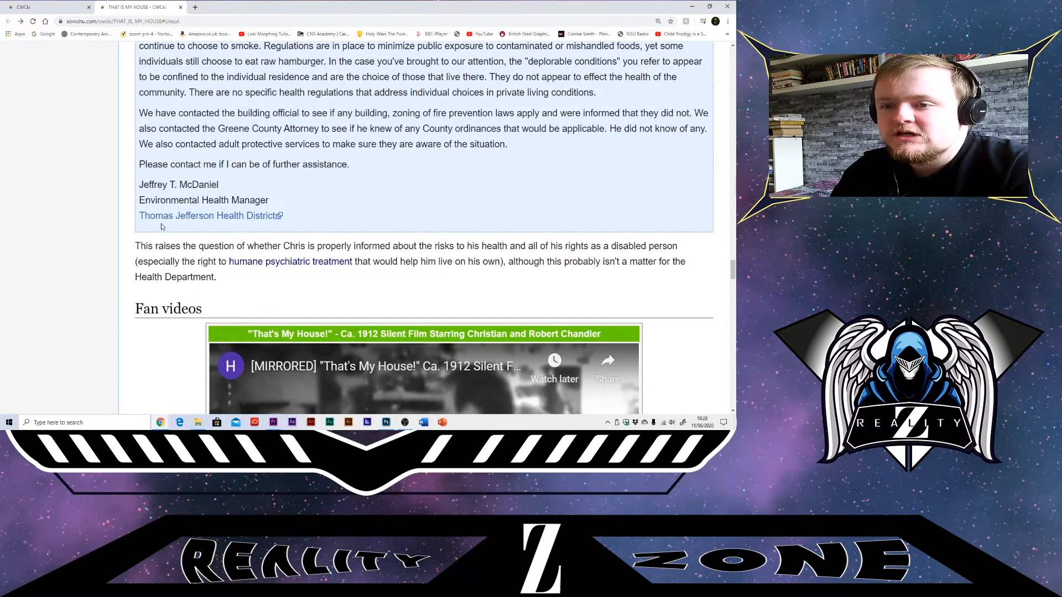
scroll("down", 3)
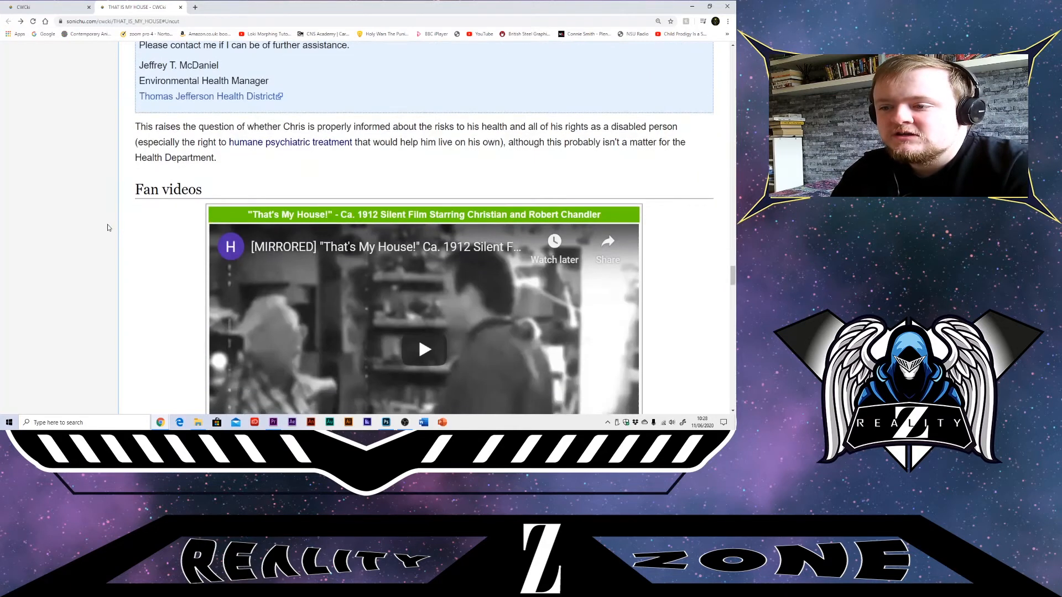
mouse_move(229, 139)
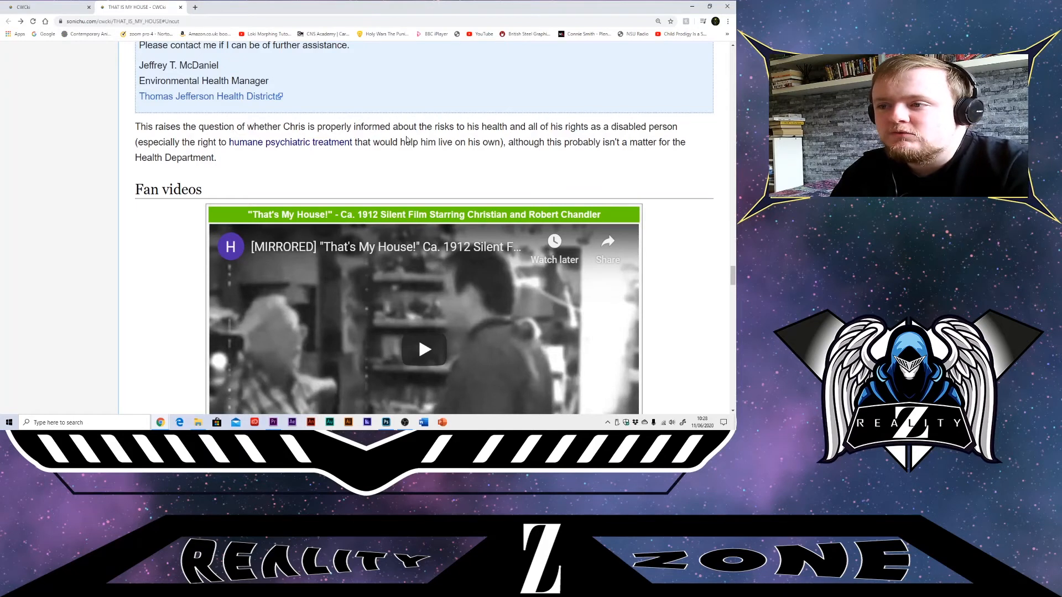
mouse_move(544, 137)
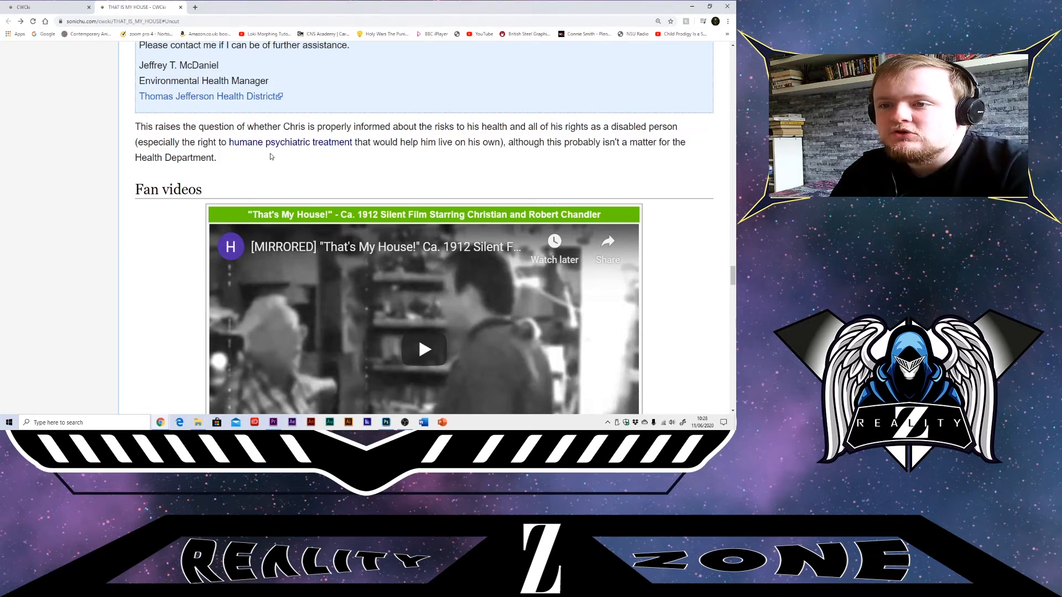
mouse_move(430, 165)
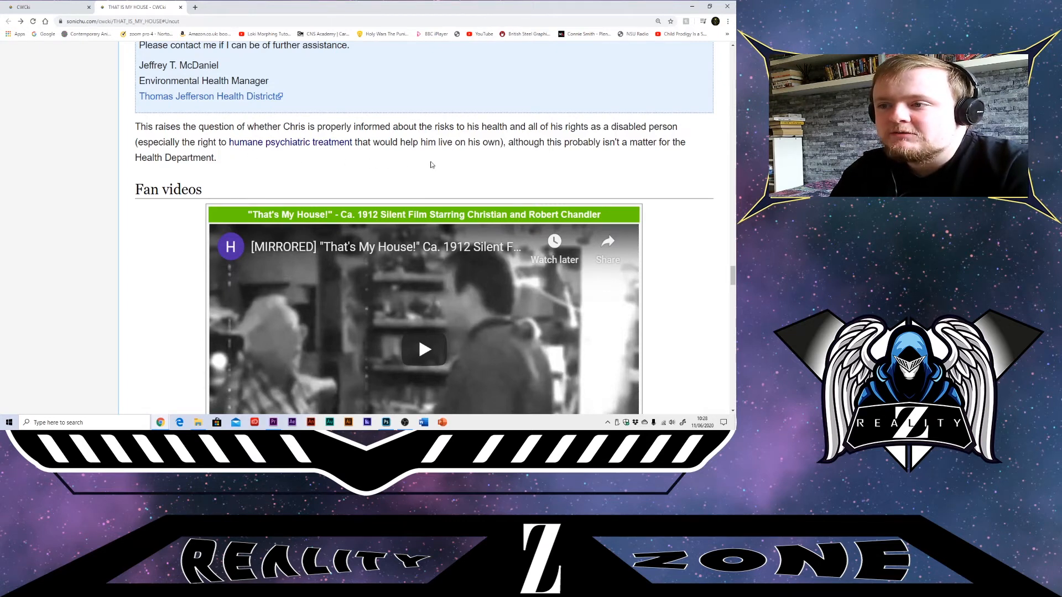
mouse_move(534, 157)
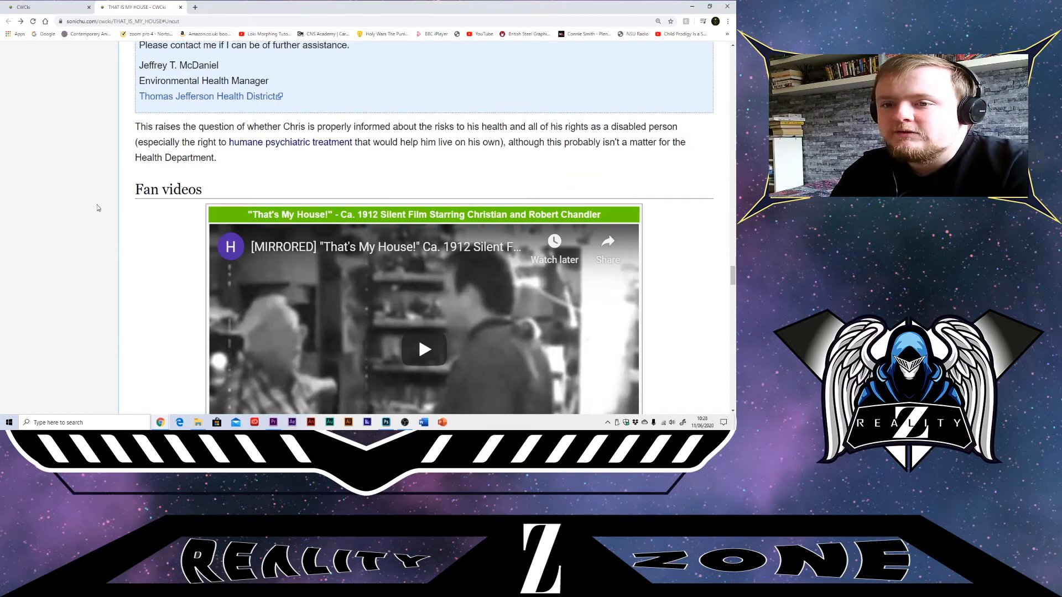
Scroll down to the 'TiK ToK' remix and 'THAT IS MY GENTLEMENTLEMEN' YTPMV videos
scroll("down", 3)
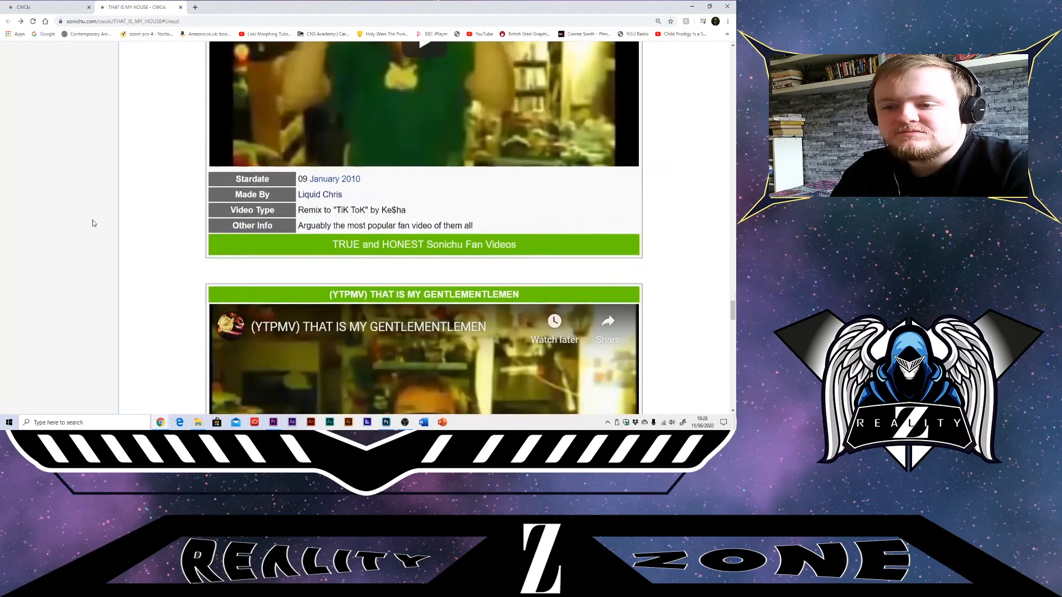
Scroll to the See also links, then switch to the OBS Studio recording window
scroll("down", 3)
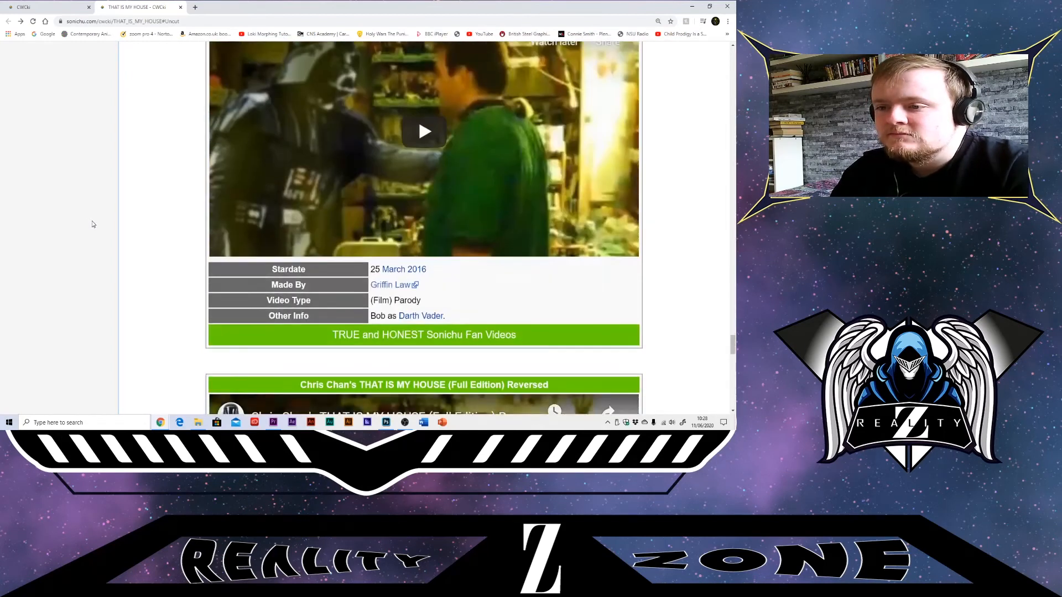
scroll("down", 3)
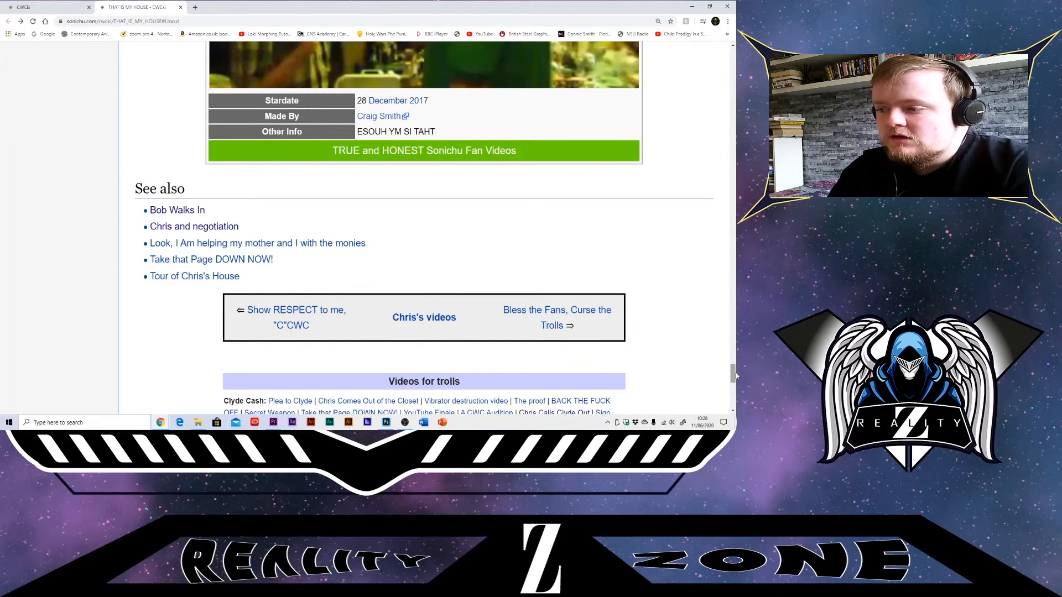
scroll("up", 3)
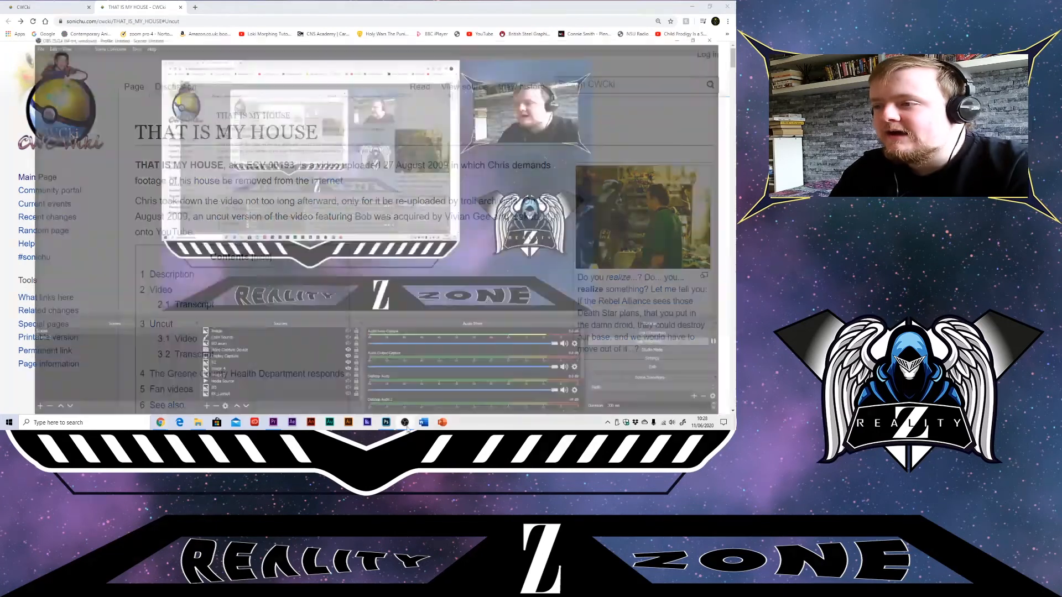
left_click(405, 421)
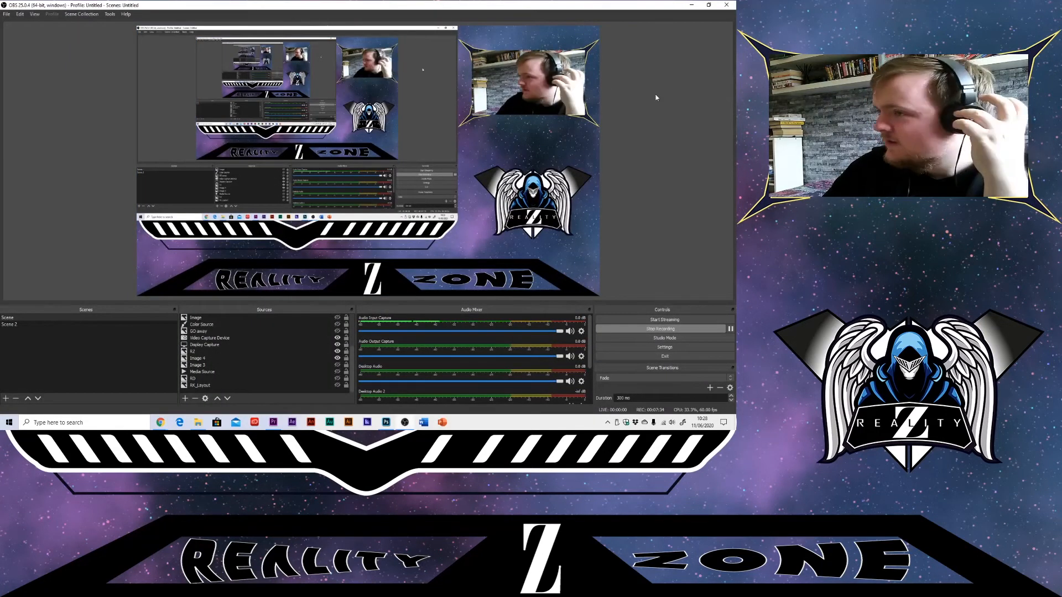